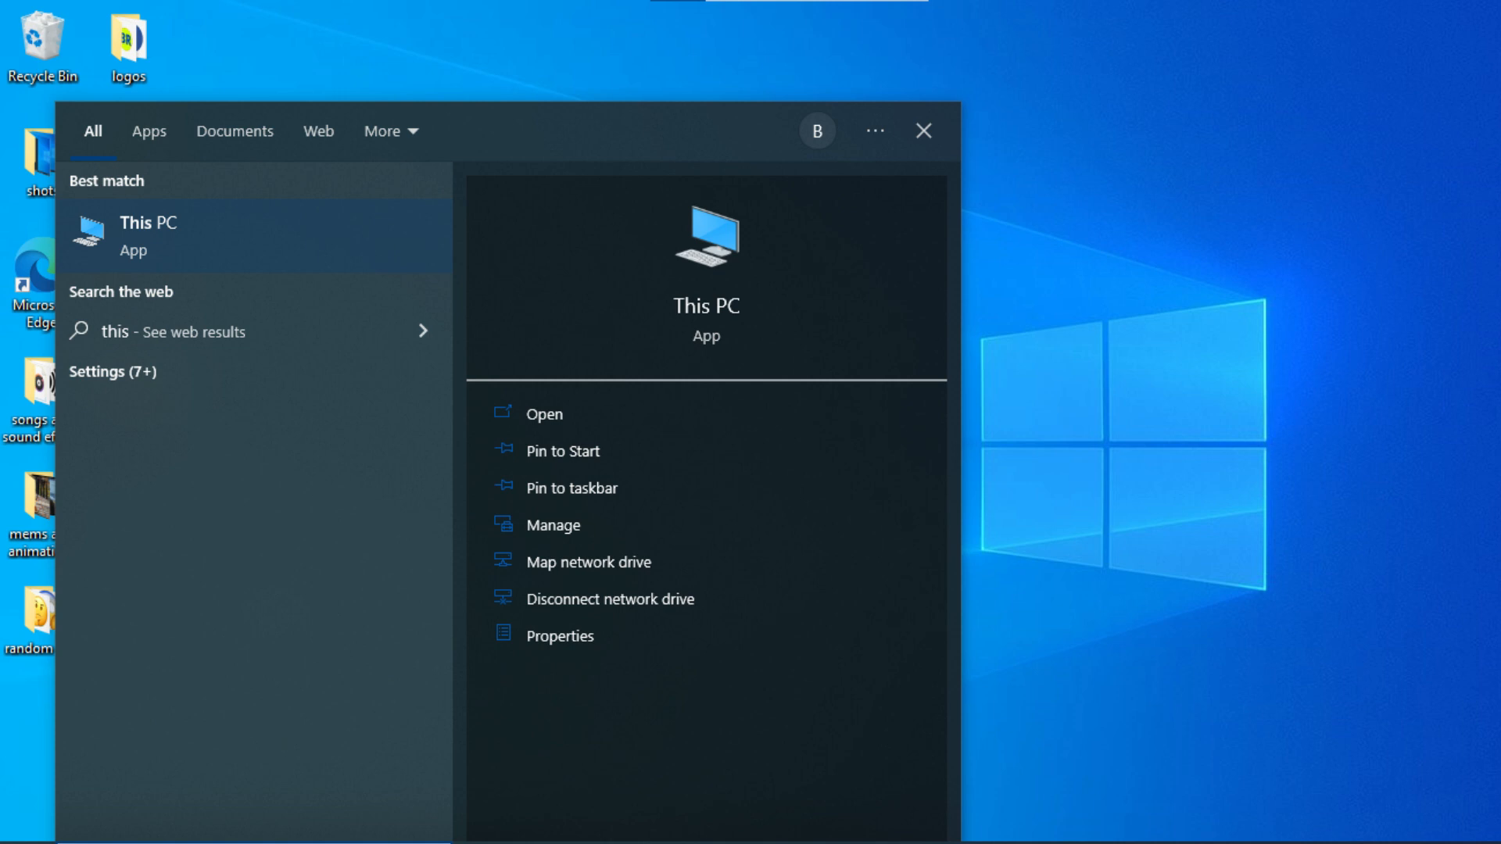
Step: Launch Computer Management for This PC from its right-click Manage option
right_click(164, 235)
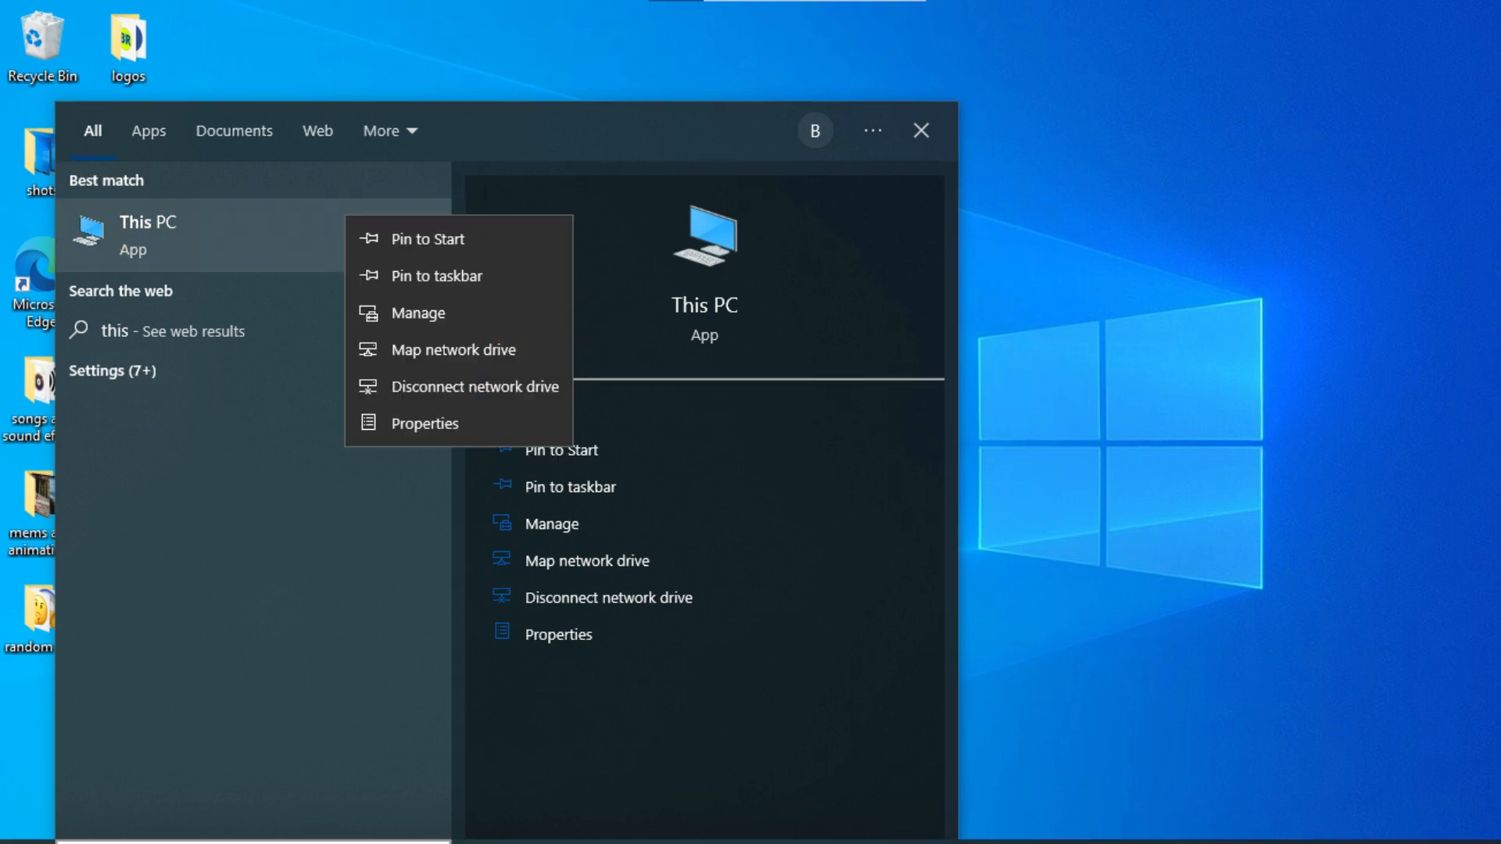
click(418, 313)
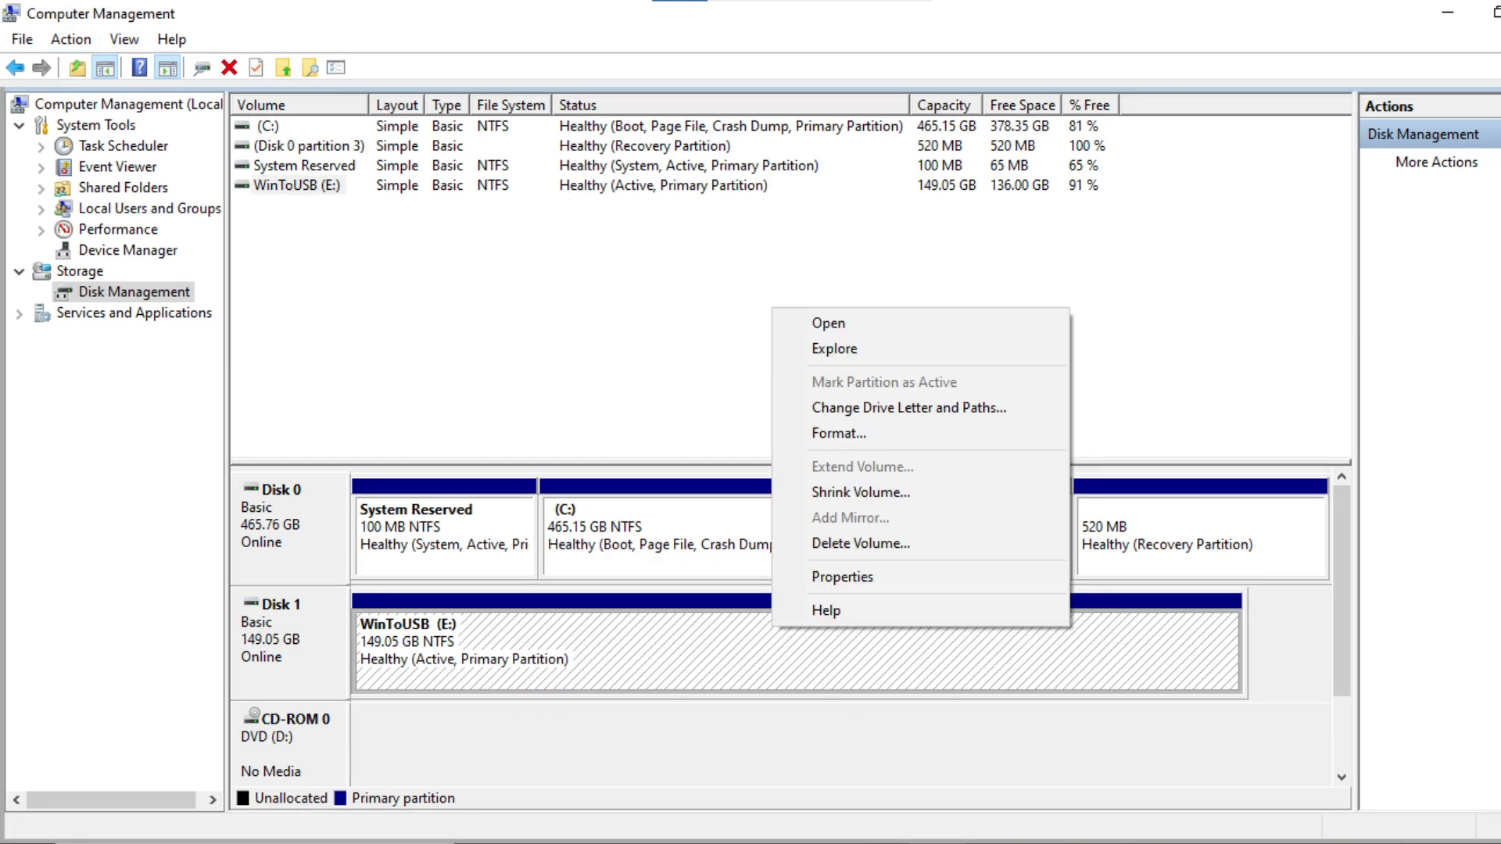
Step: Quick-format the WinToUSB (E:) volume as NTFS, confirming the data-erase warning
click(838, 433)
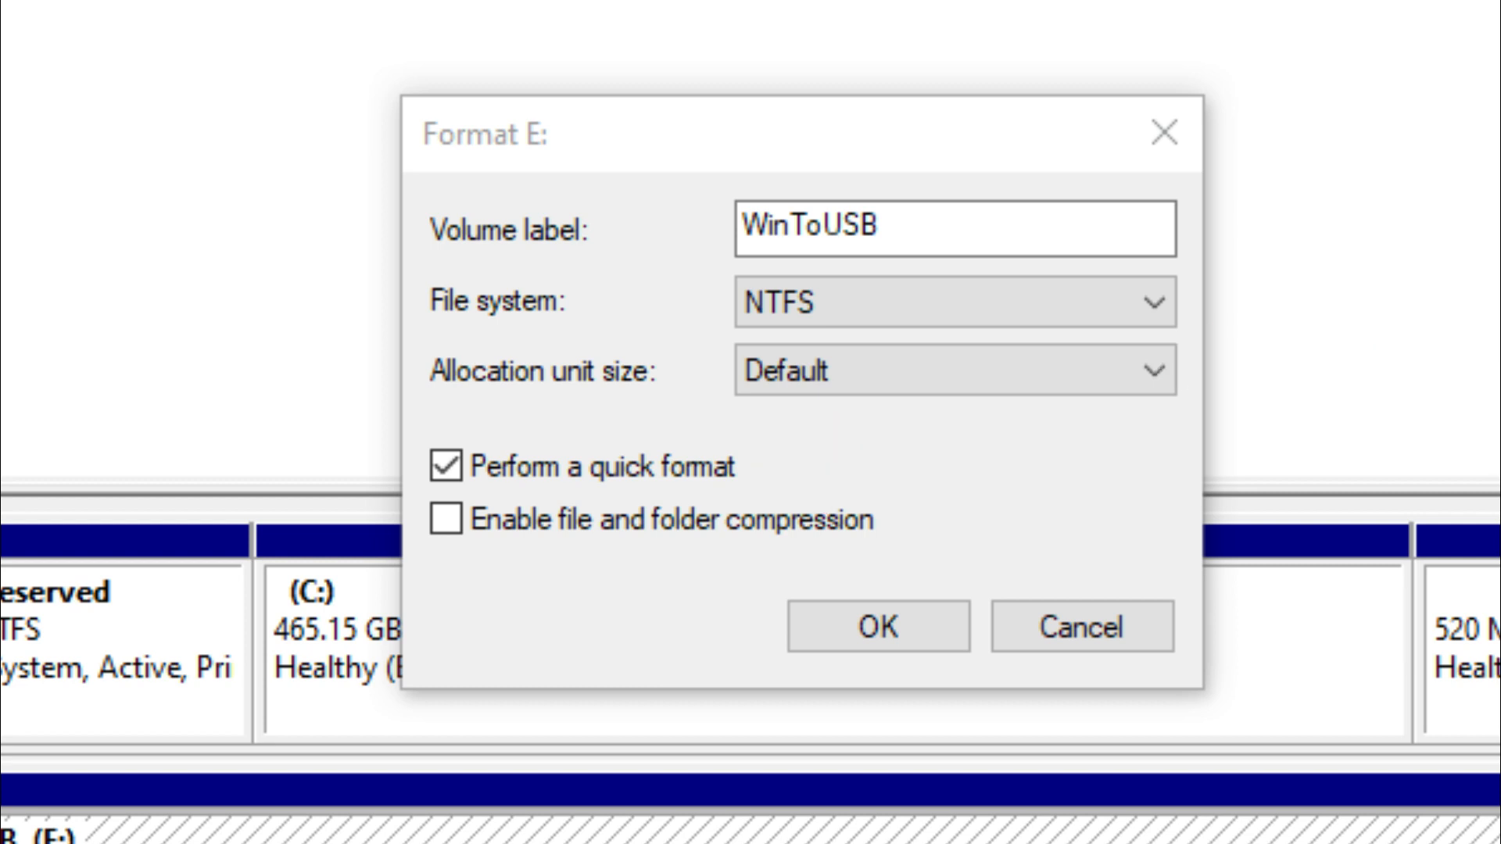
click(871, 629)
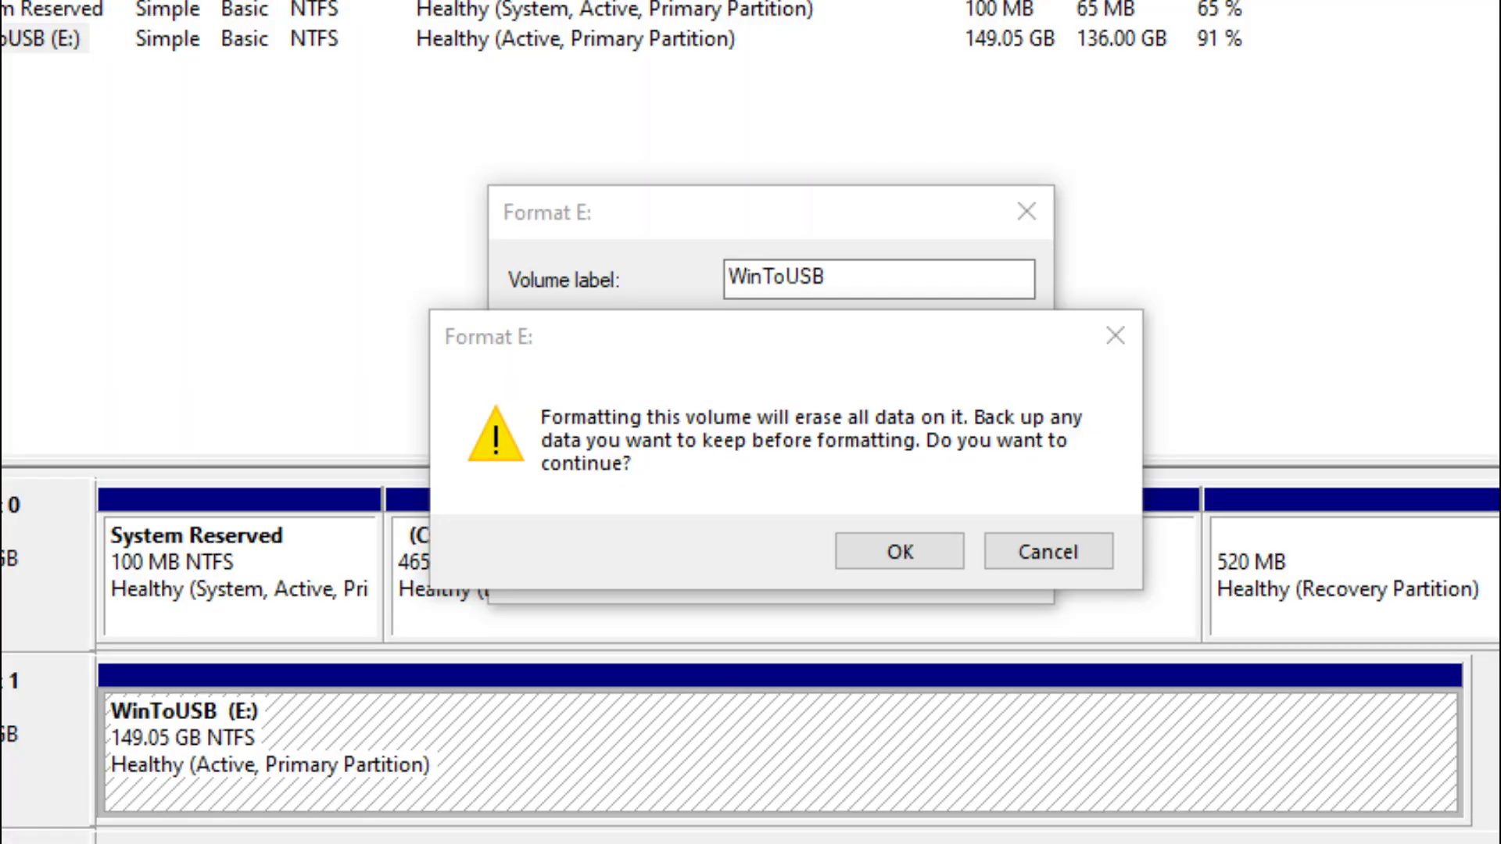
click(899, 550)
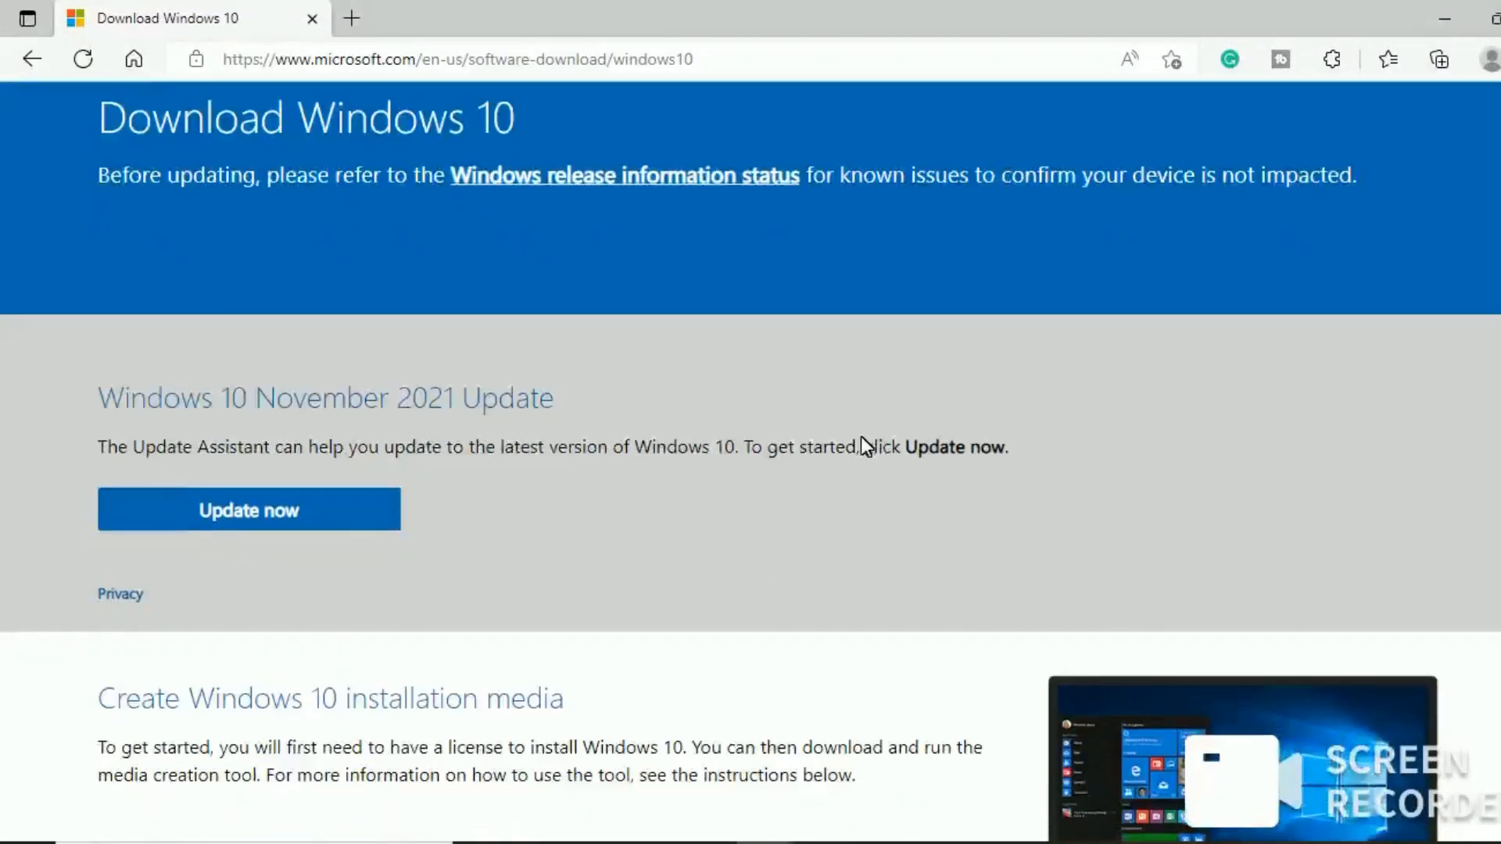
Step: Download the Windows 10 media creation tool and save it to Downloads
scroll(down, 3)
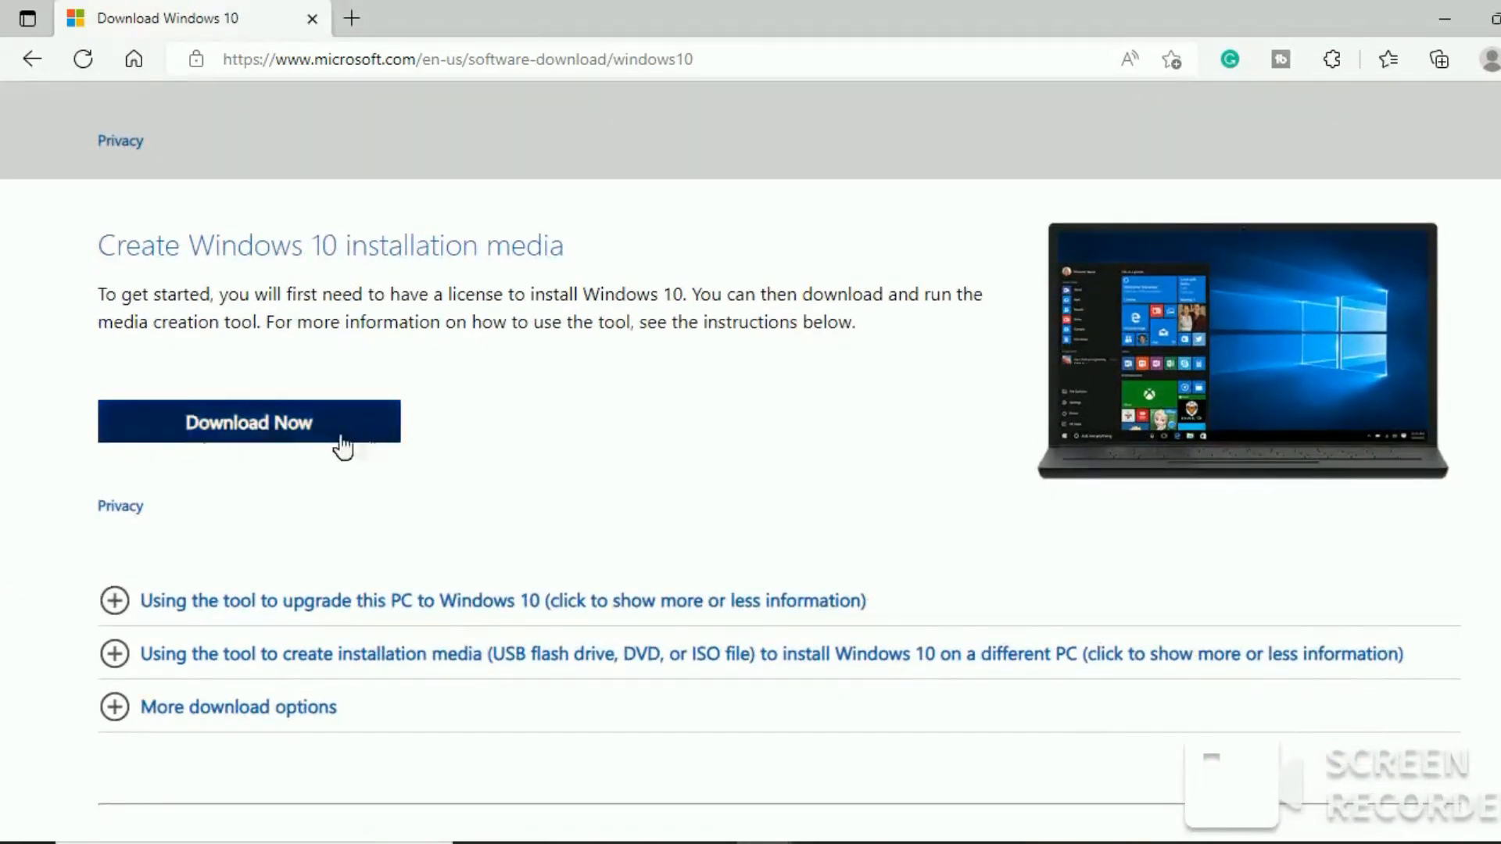
click(250, 422)
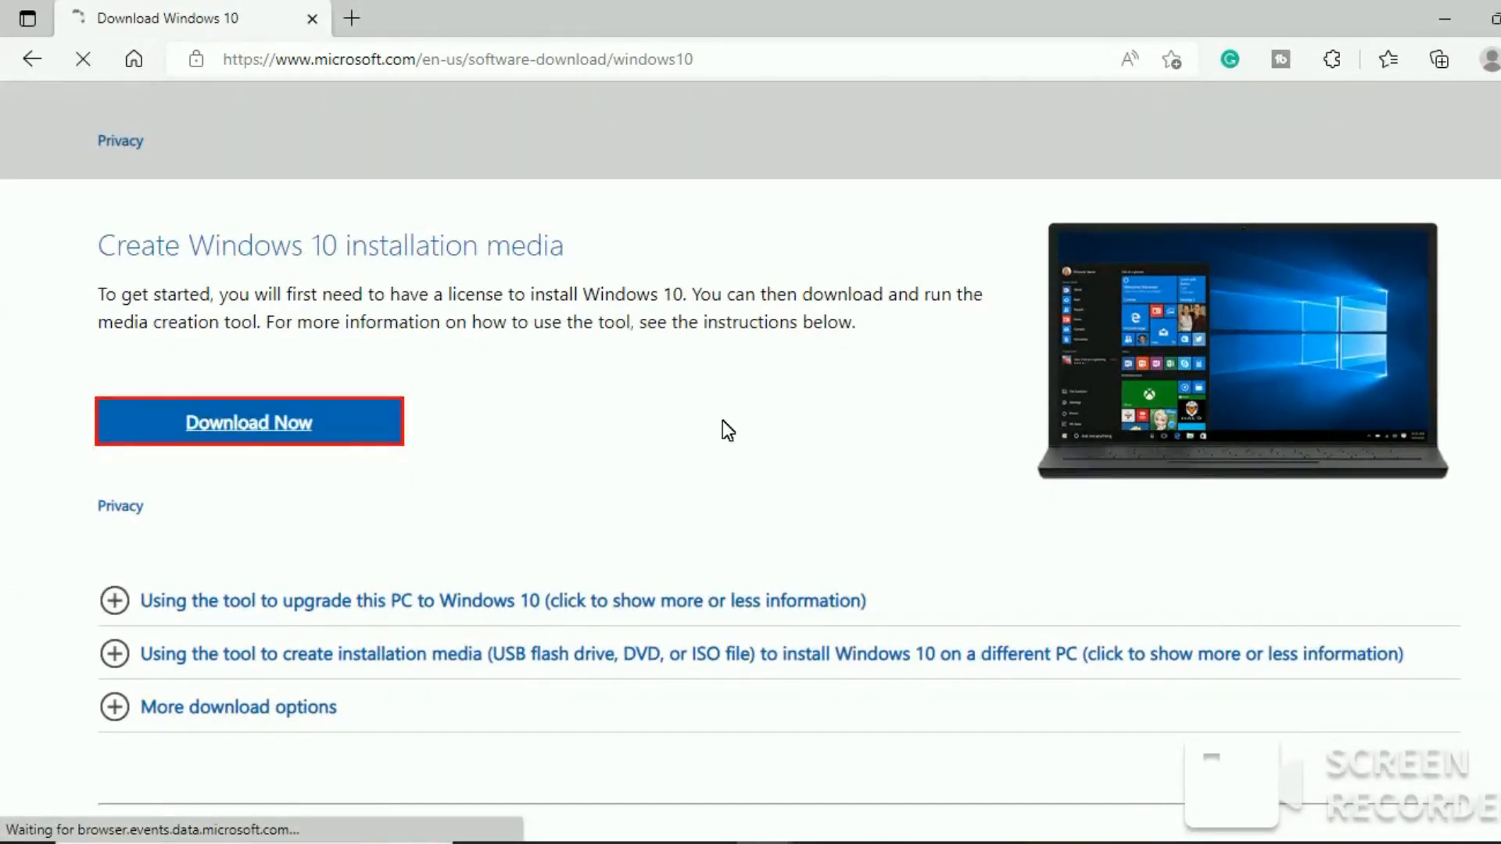
click(248, 422)
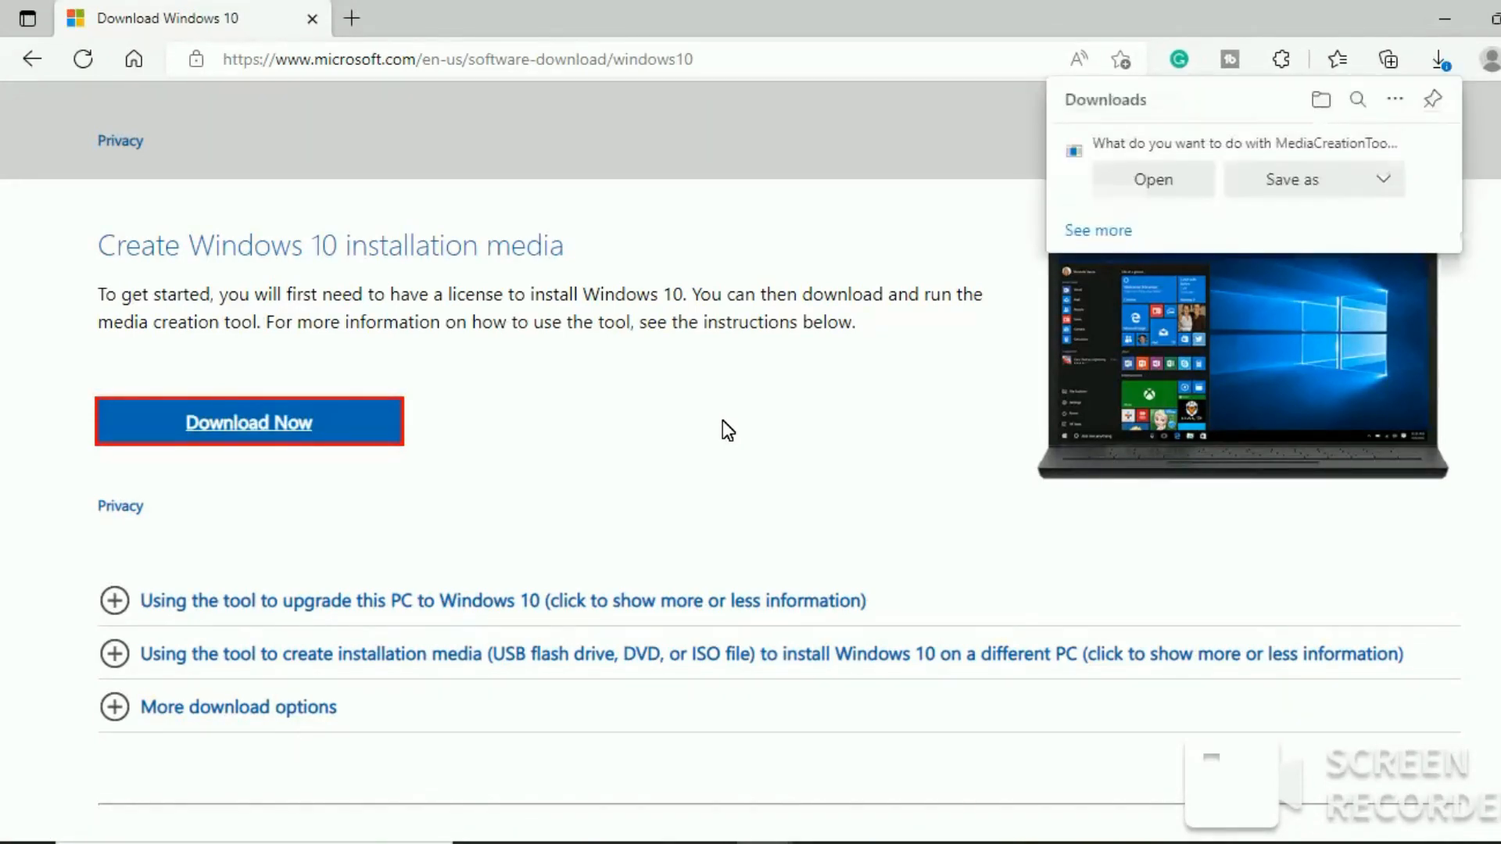
click(1292, 179)
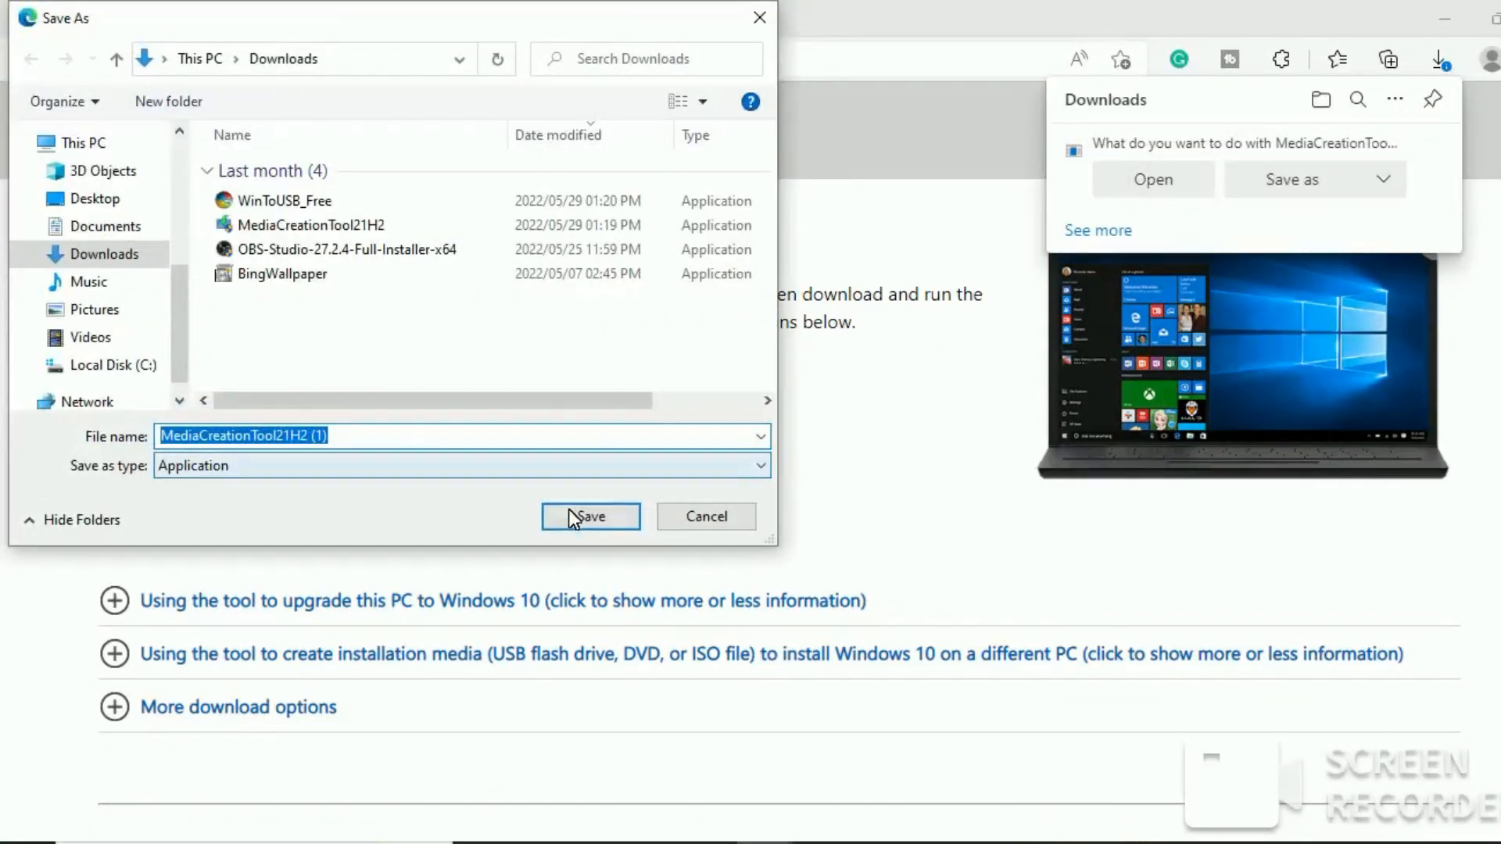
click(591, 516)
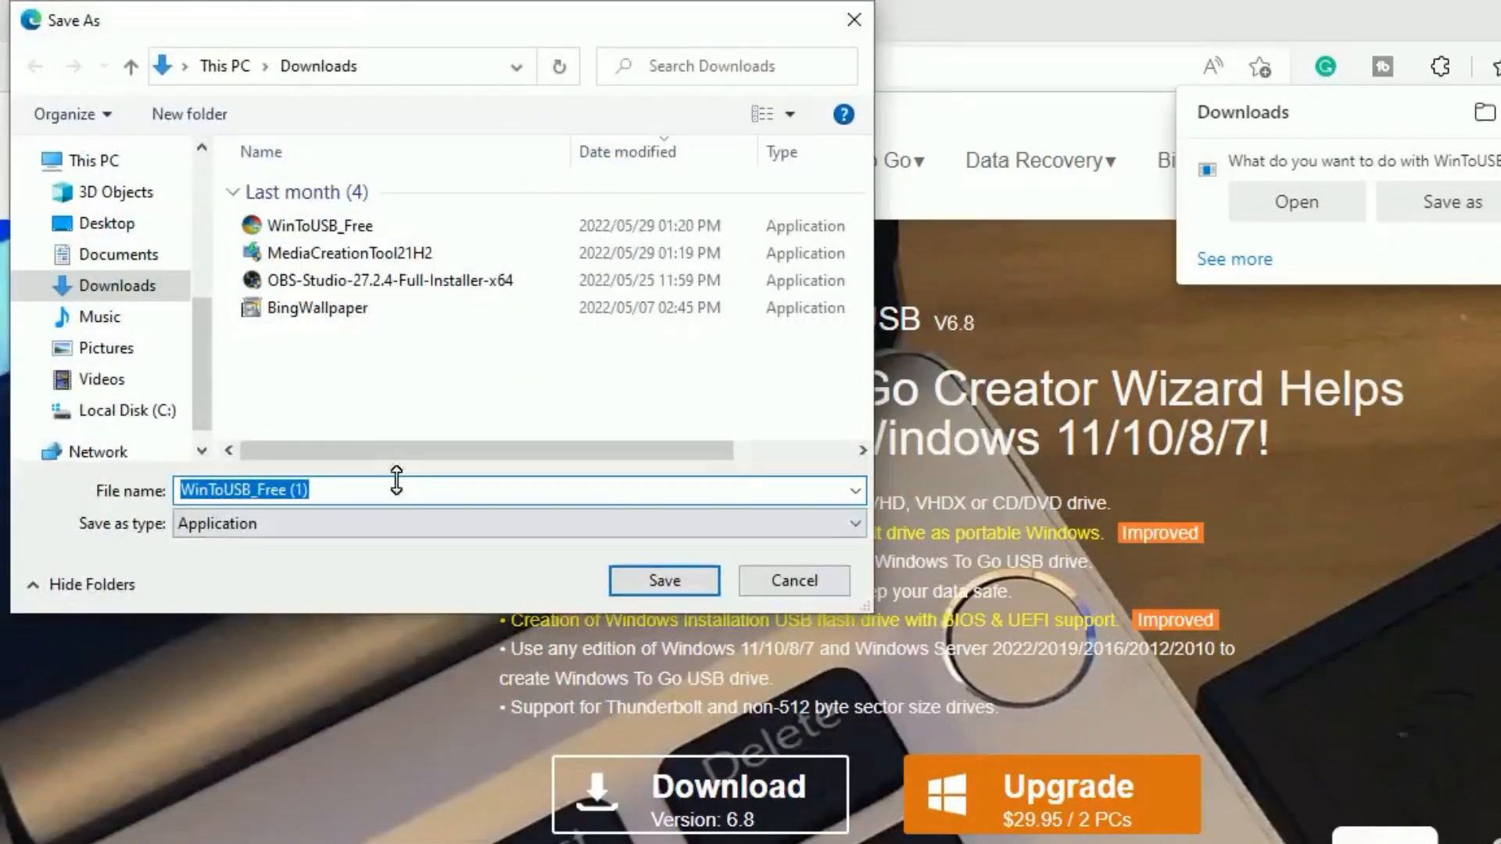
Step: Save the WinToUSB_Free installer to Downloads
click(663, 580)
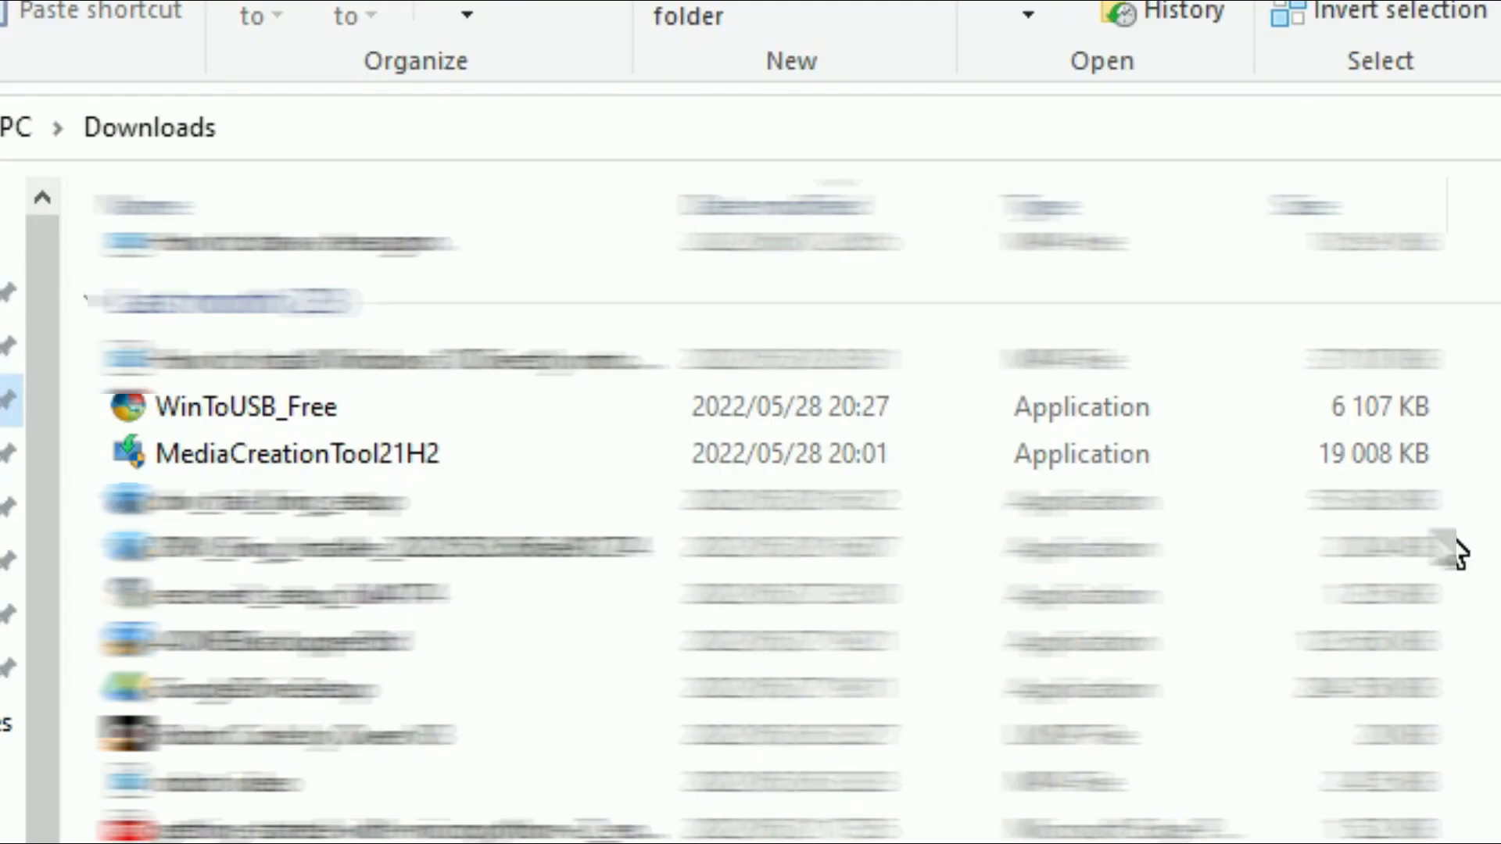
Step: Launch MediaCreationTool21H2 from the Downloads folder
click(294, 453)
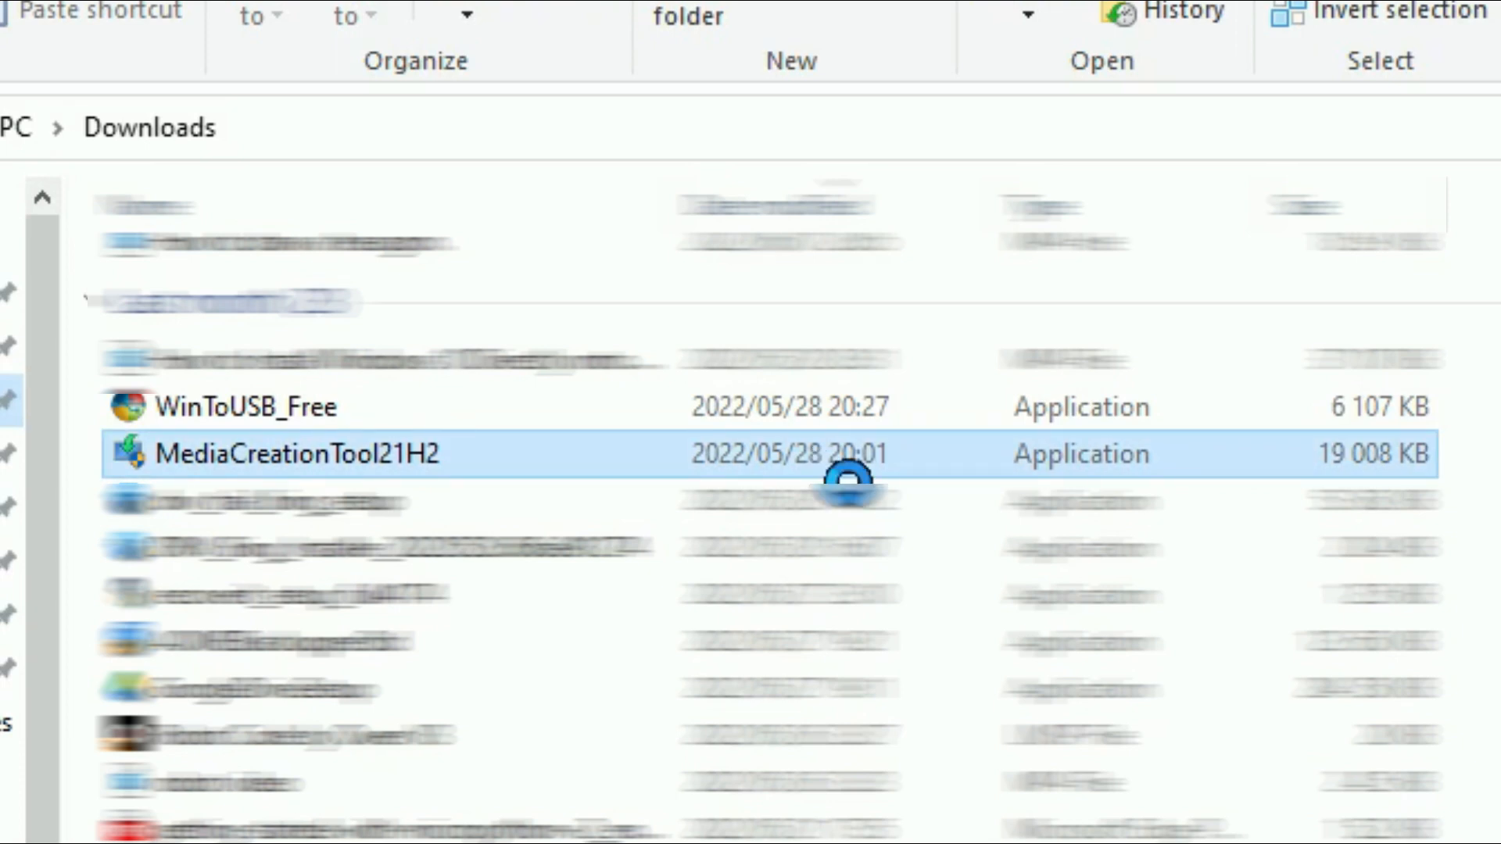
mouse_move(1454, 545)
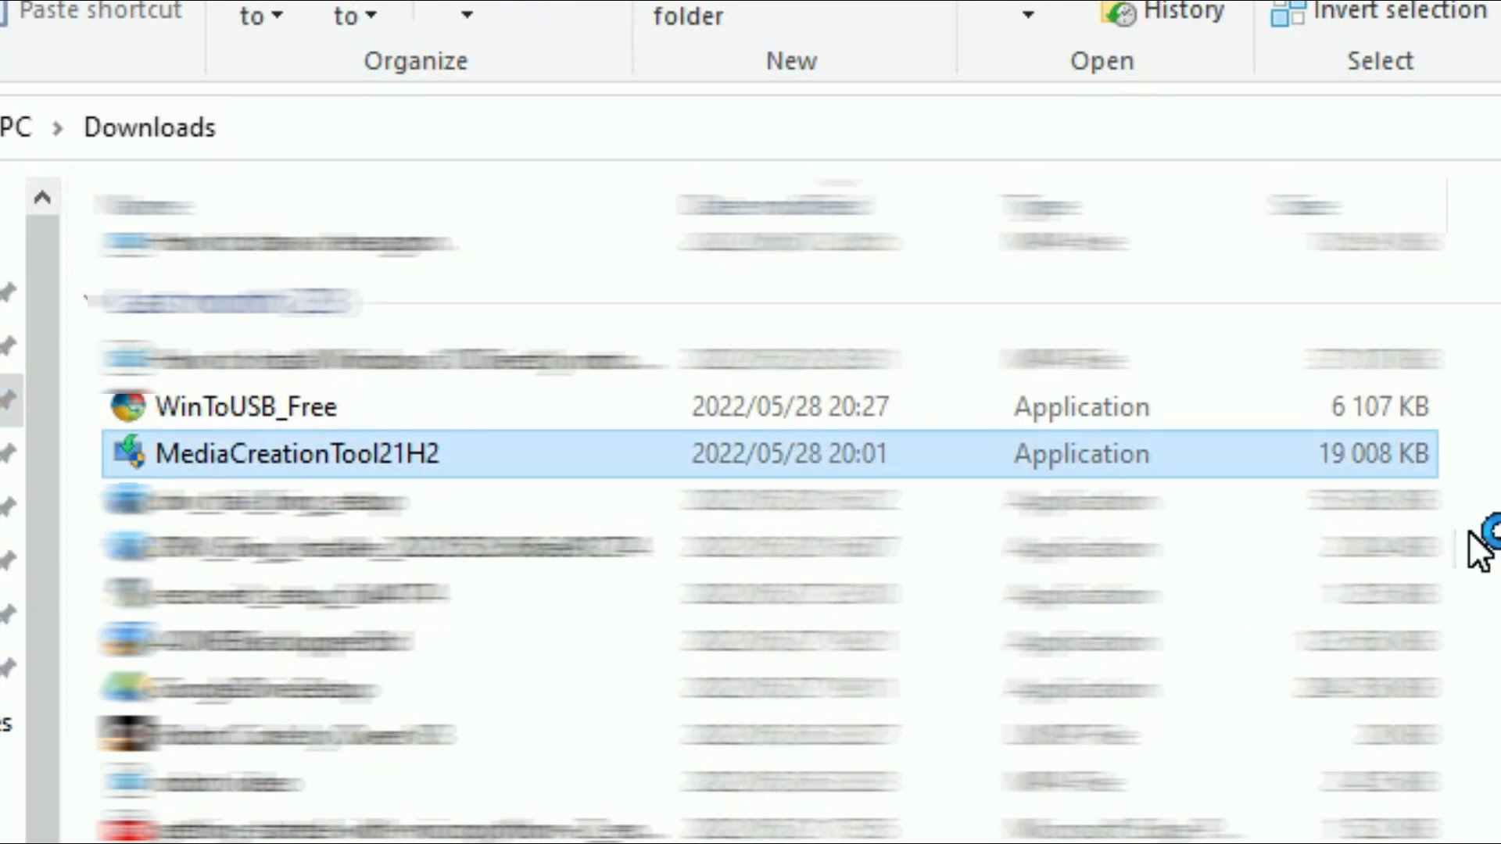
double_click(301, 454)
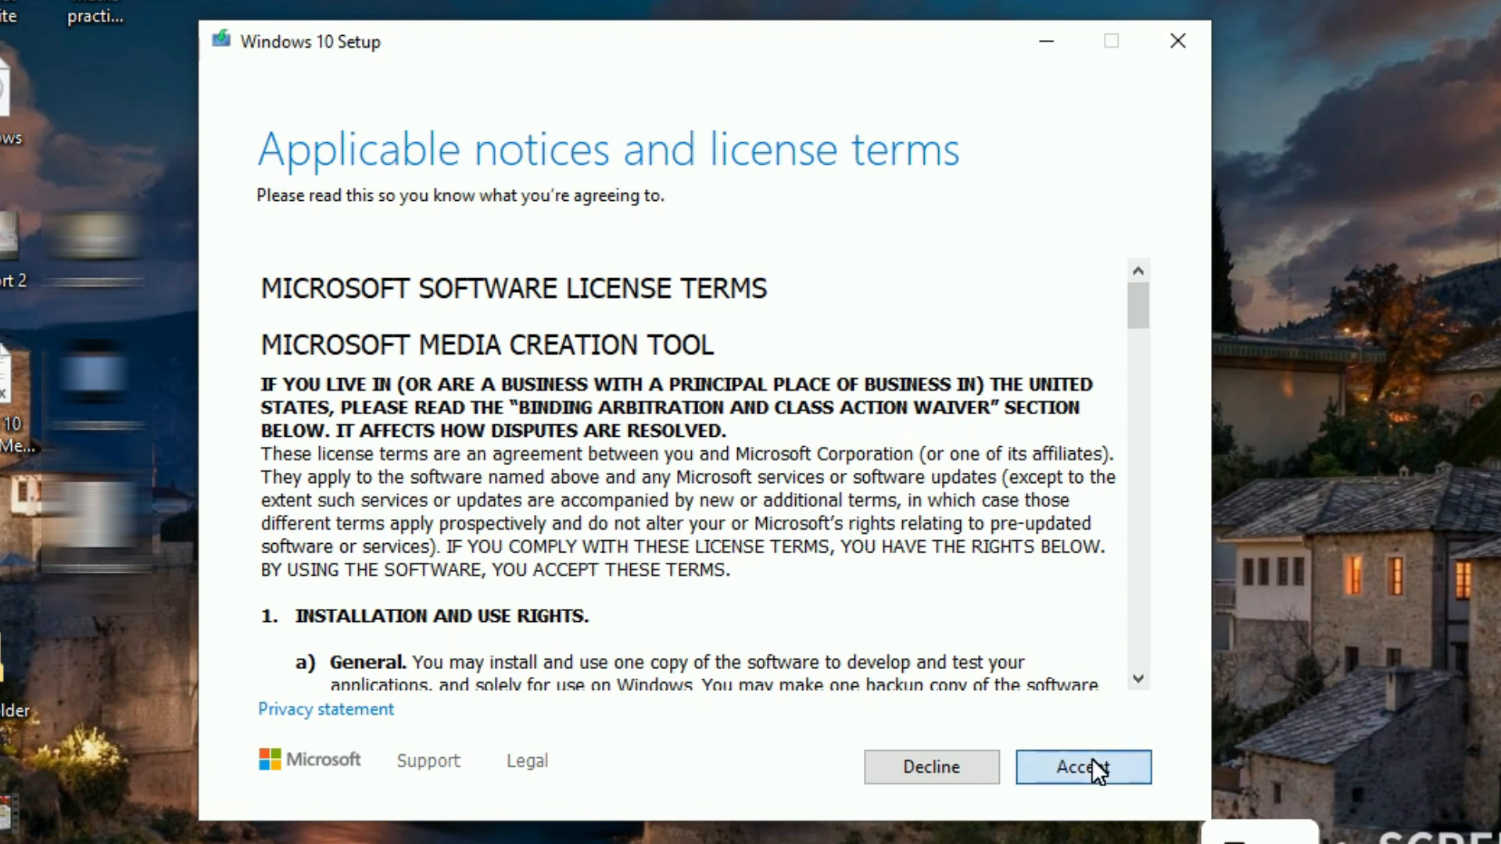
Step: Accept the license and choose 'Create installation media for another PC'
click(1084, 766)
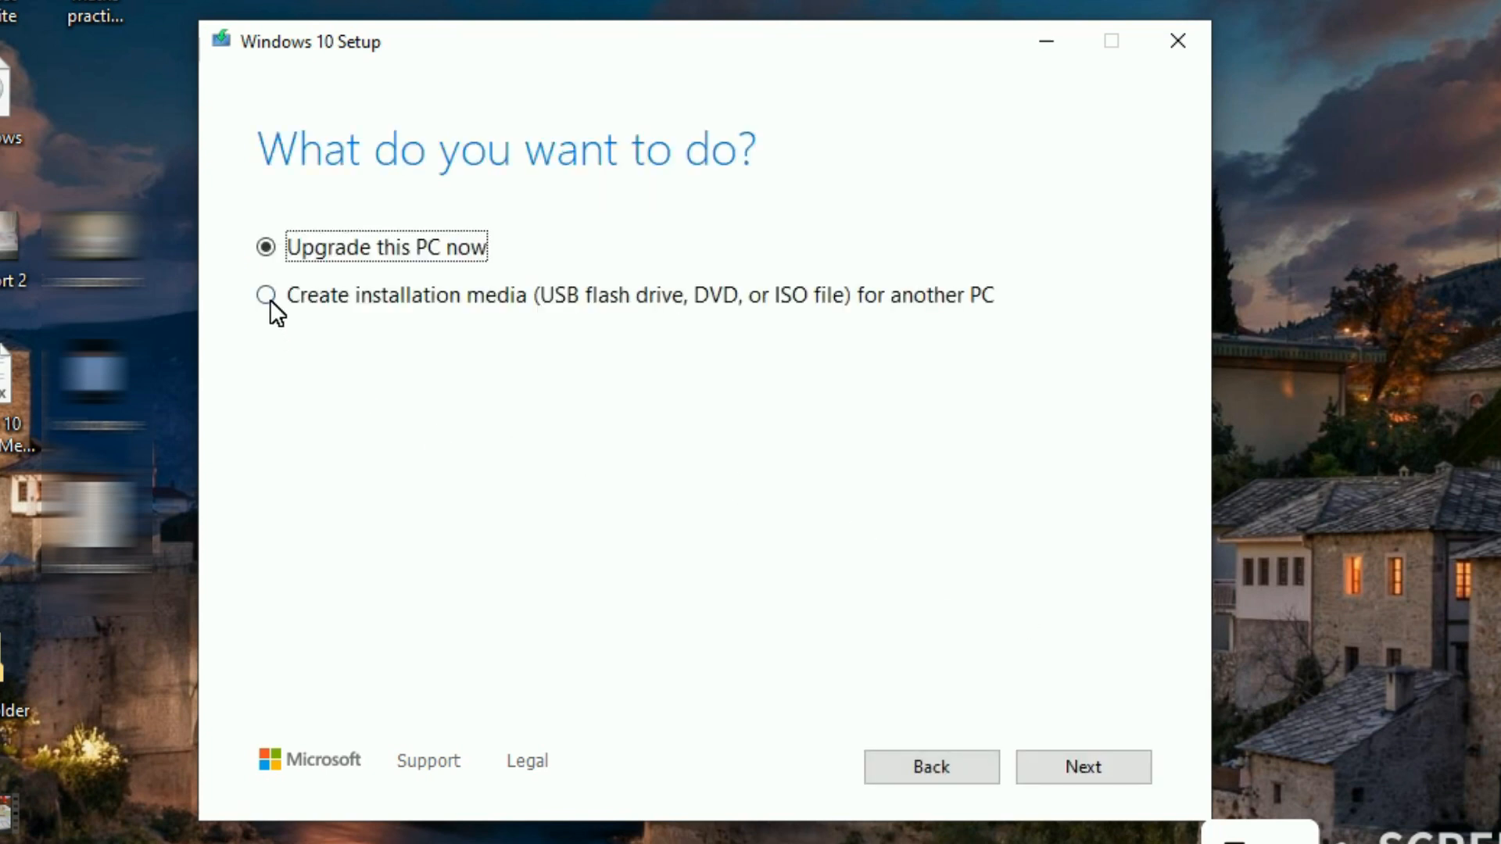
click(266, 295)
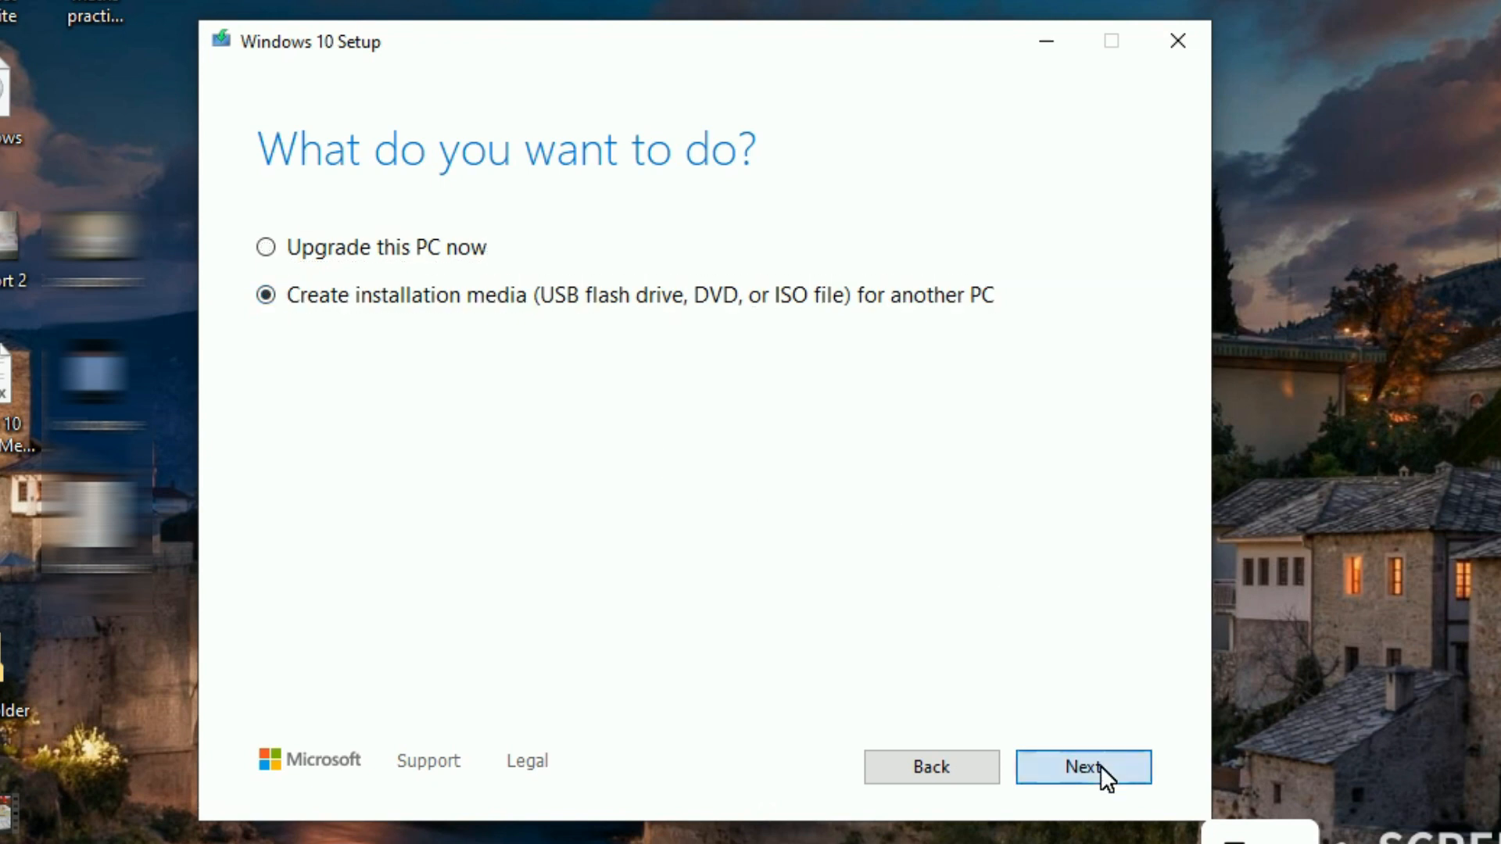
click(1084, 766)
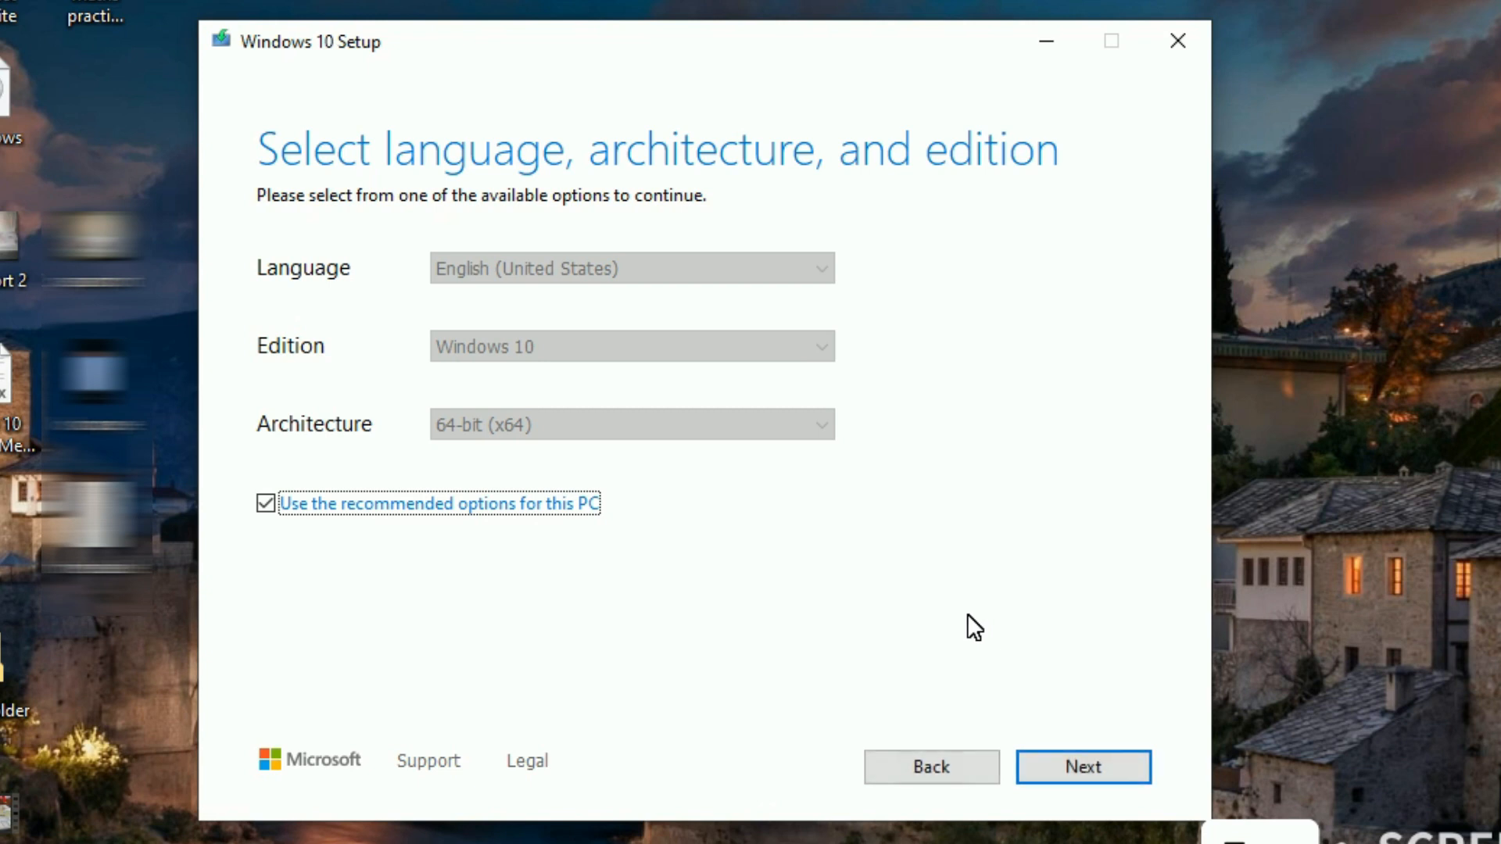
mouse_move(720, 677)
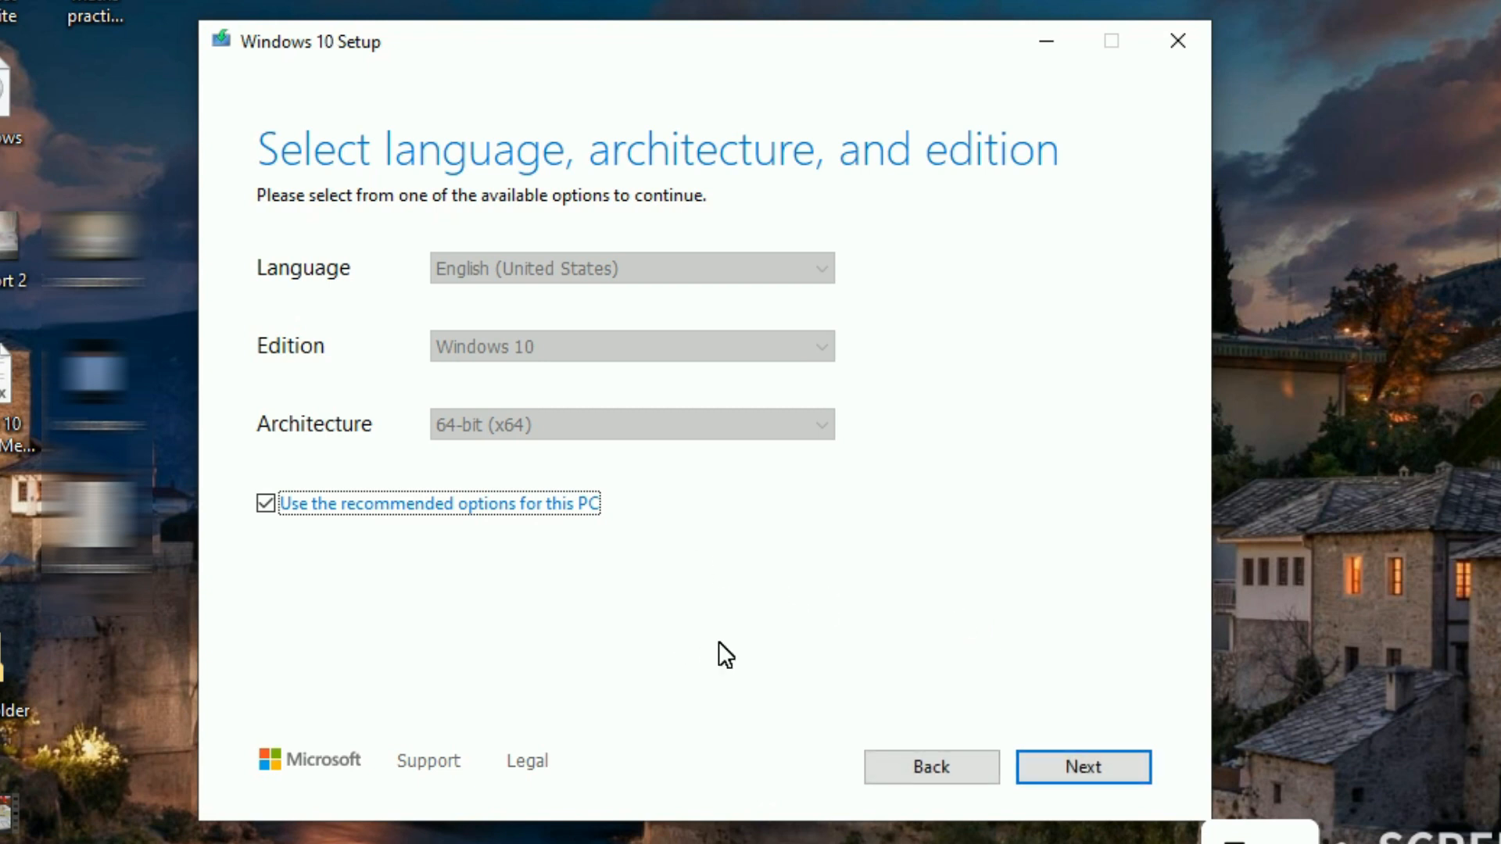
mouse_move(730, 682)
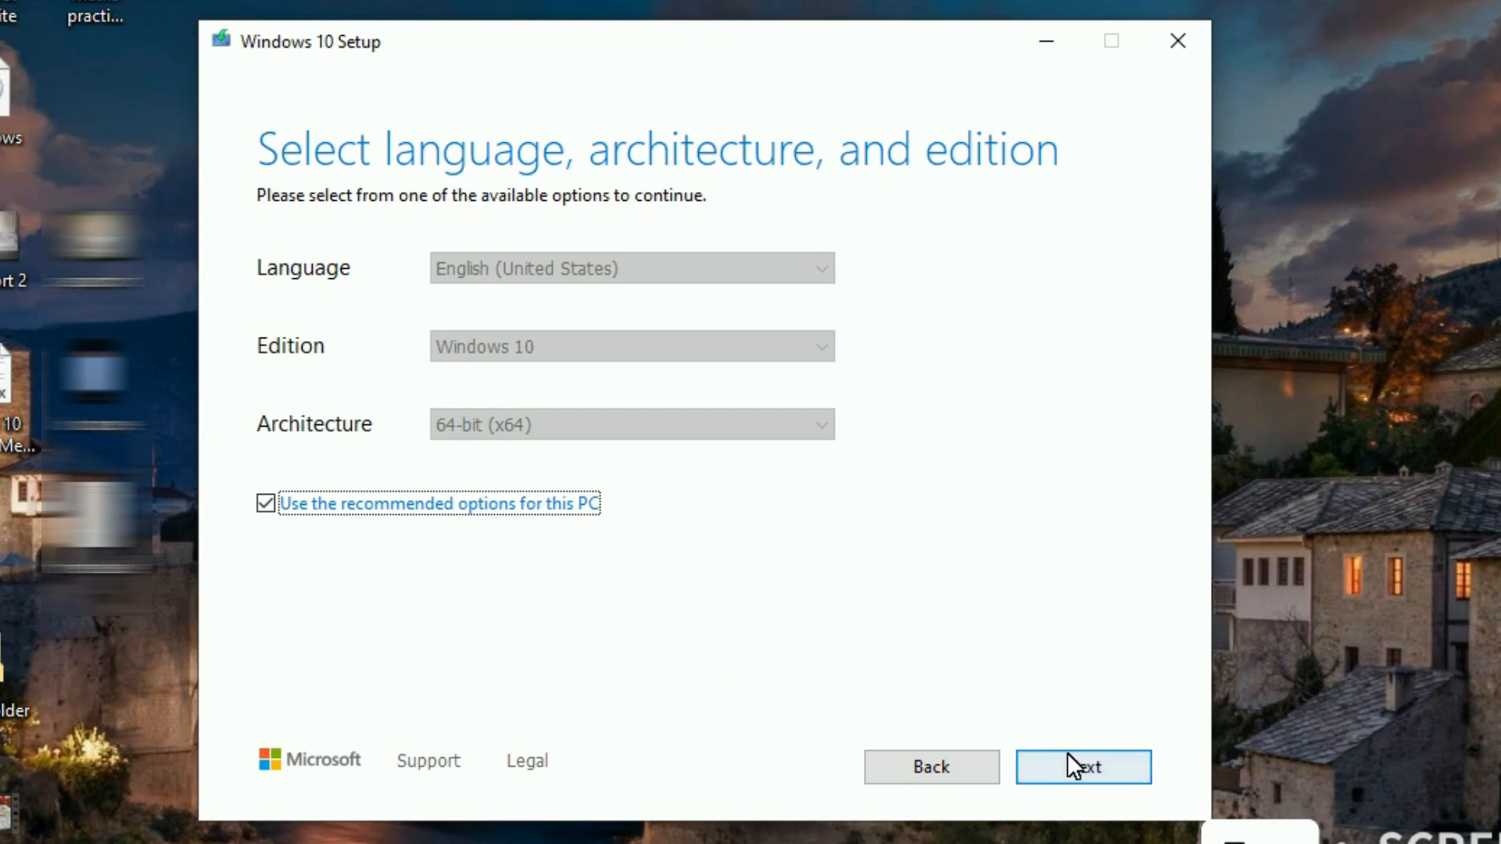
Step: Keep recommended options, choose ISO file, and save it to Music\new music to start downloading
click(1084, 768)
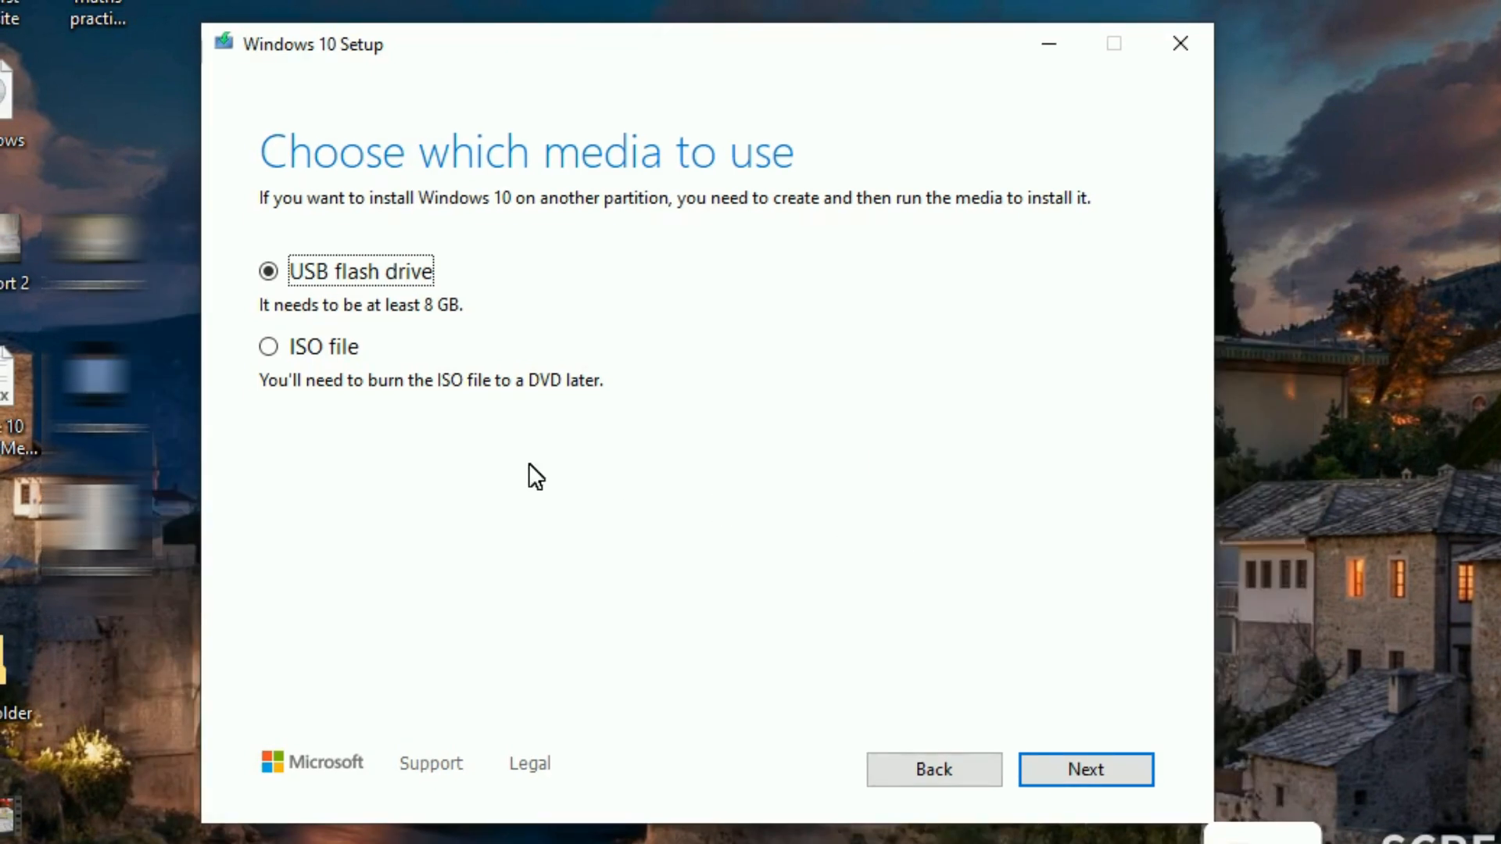
click(269, 346)
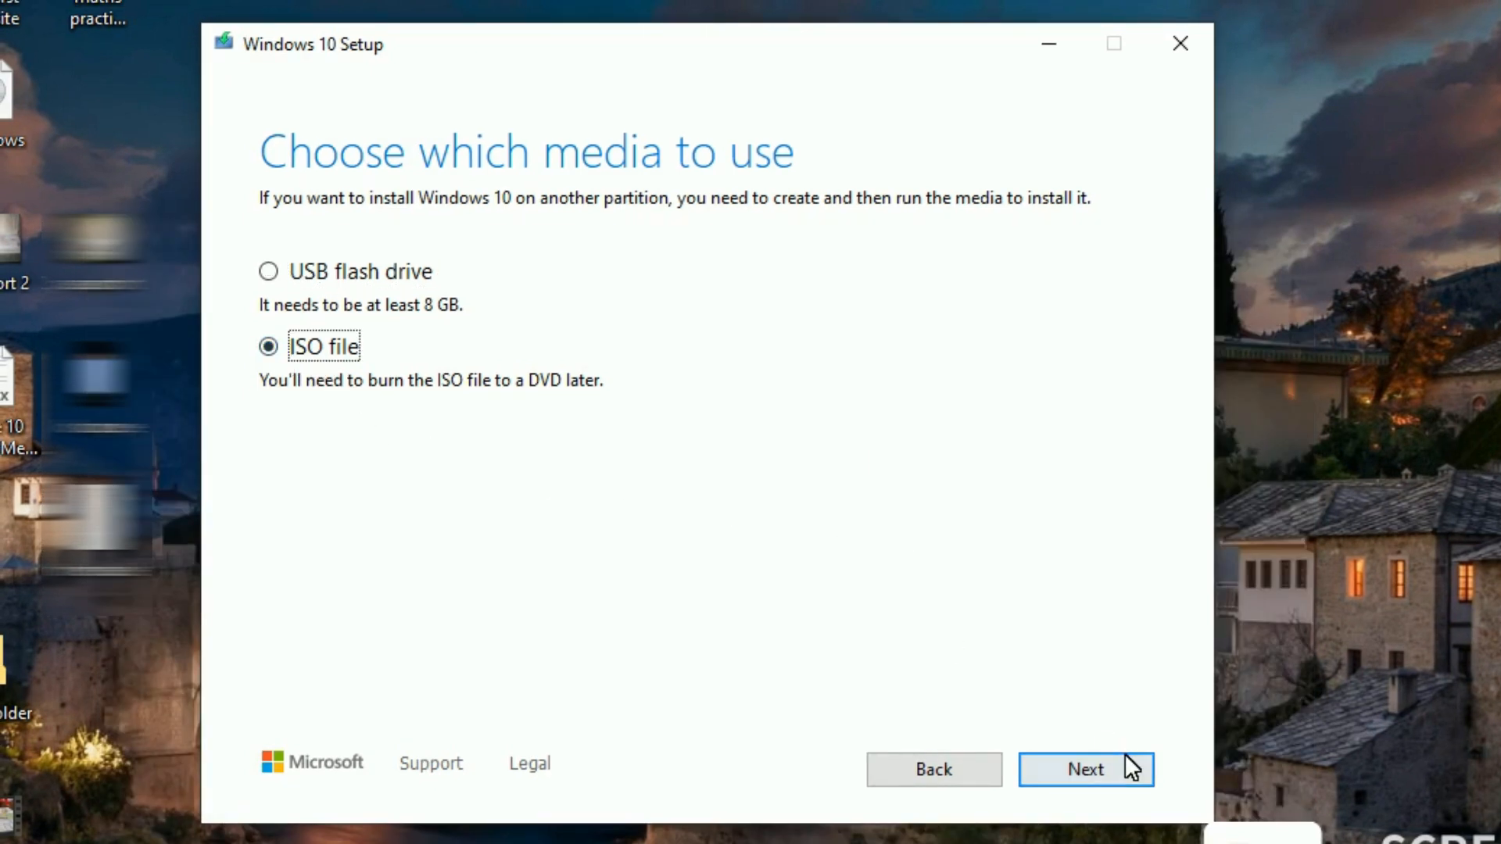
click(1087, 770)
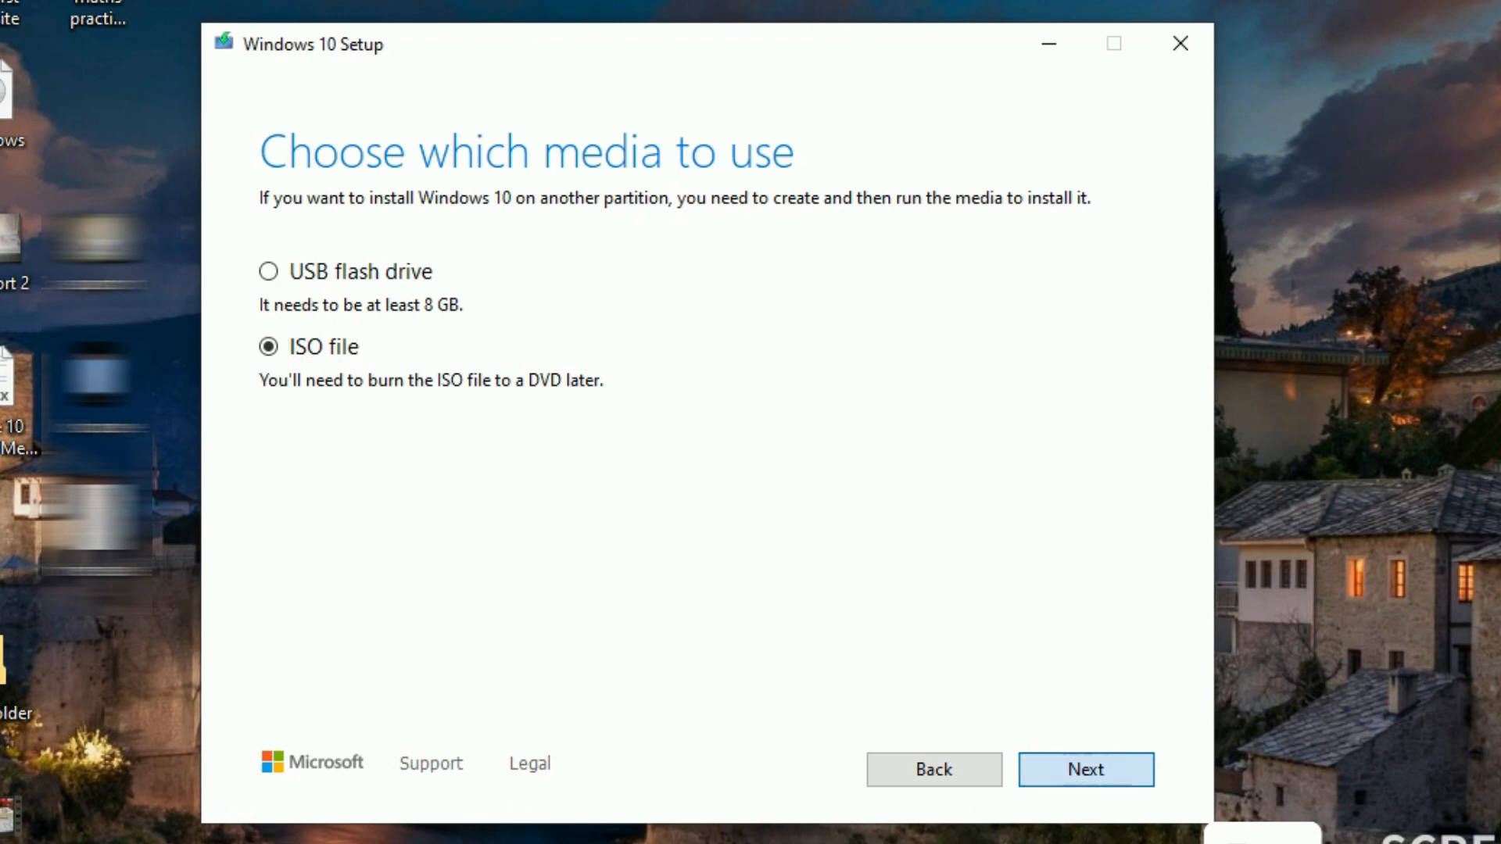
click(1086, 770)
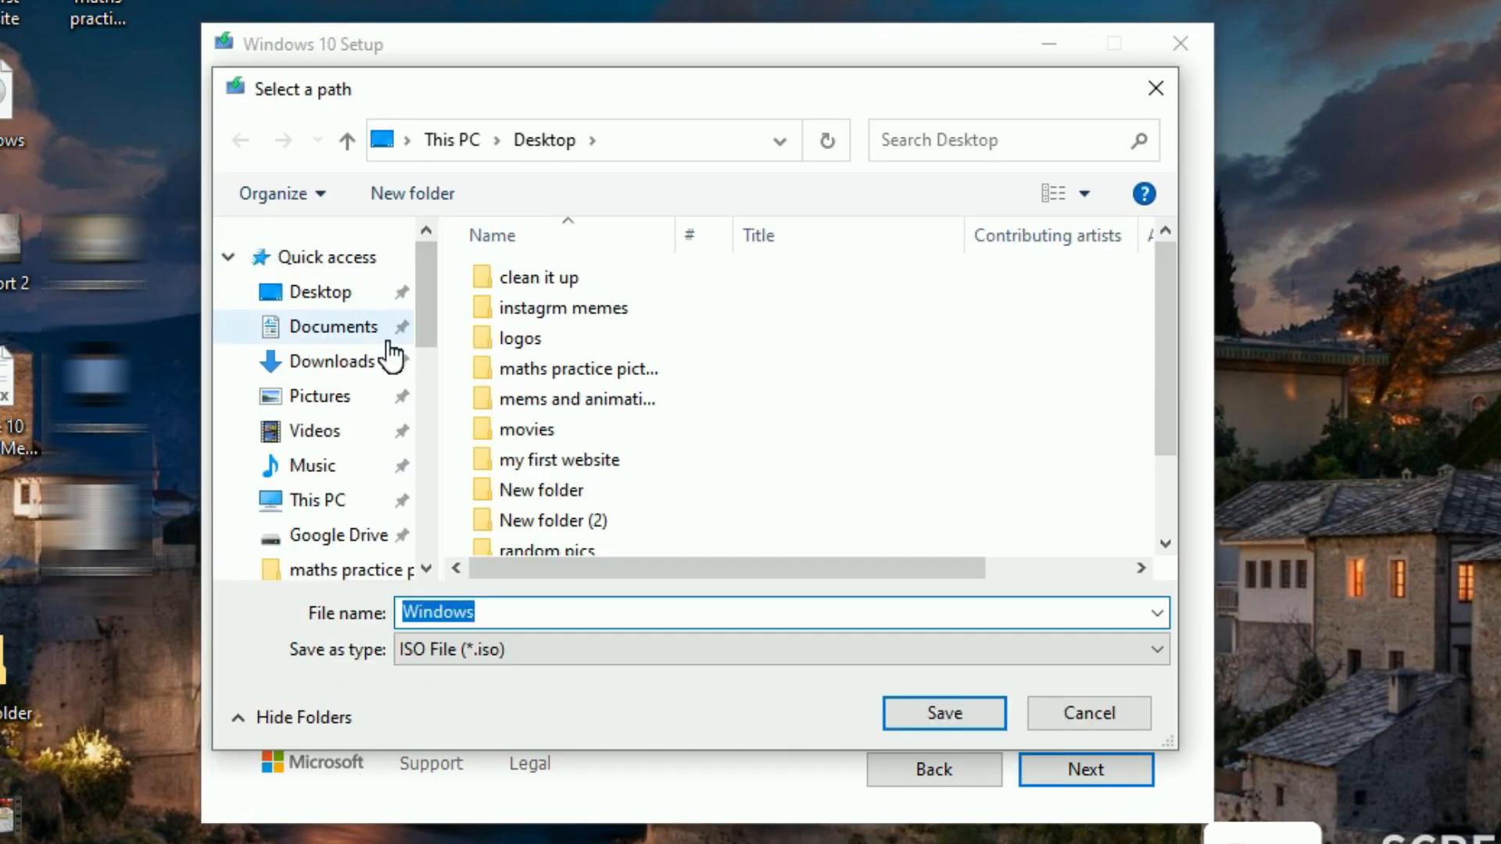
click(330, 361)
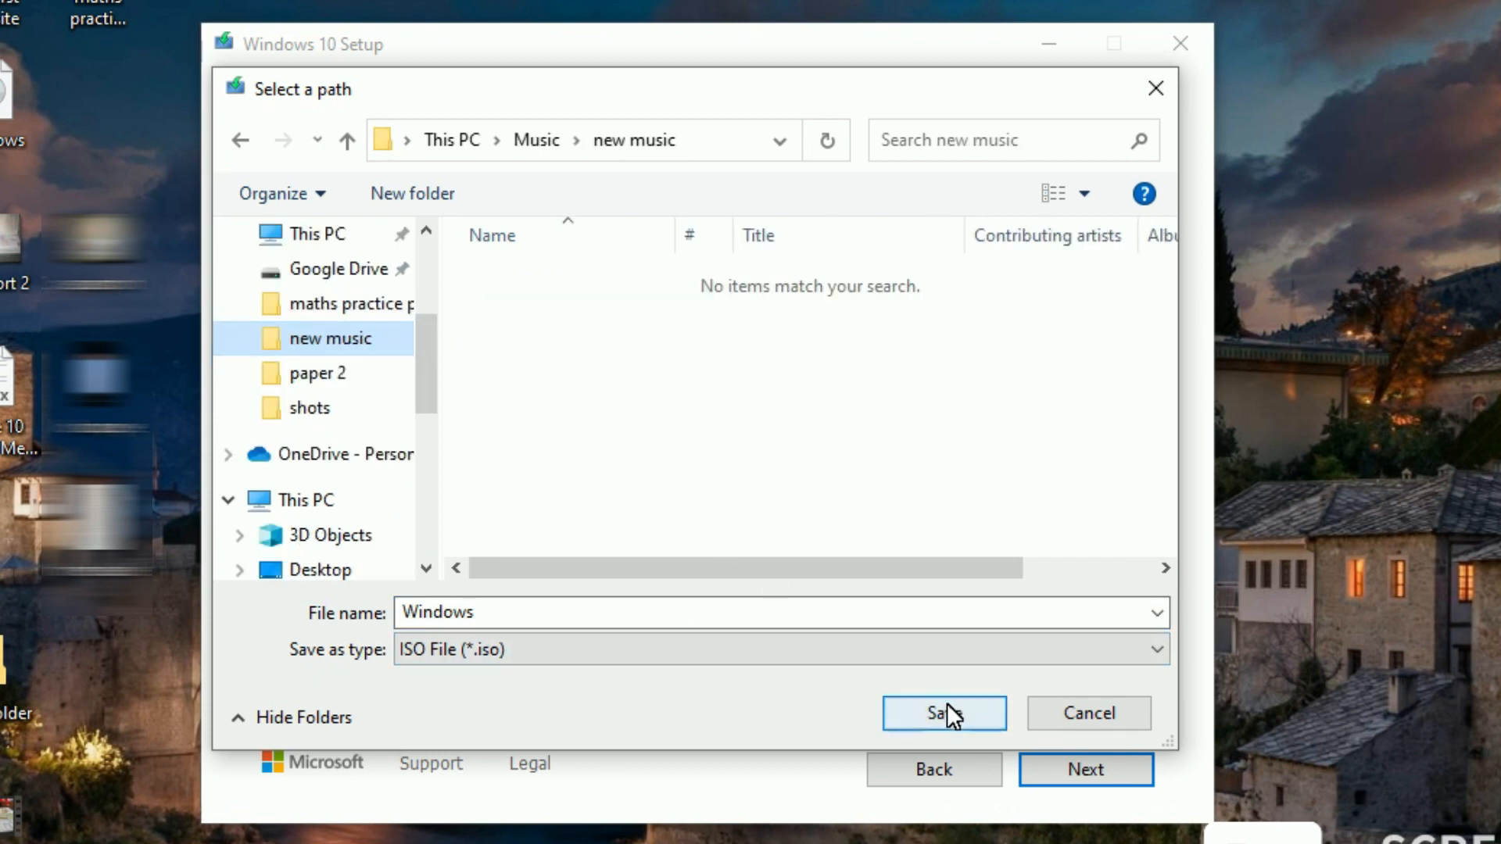
click(945, 713)
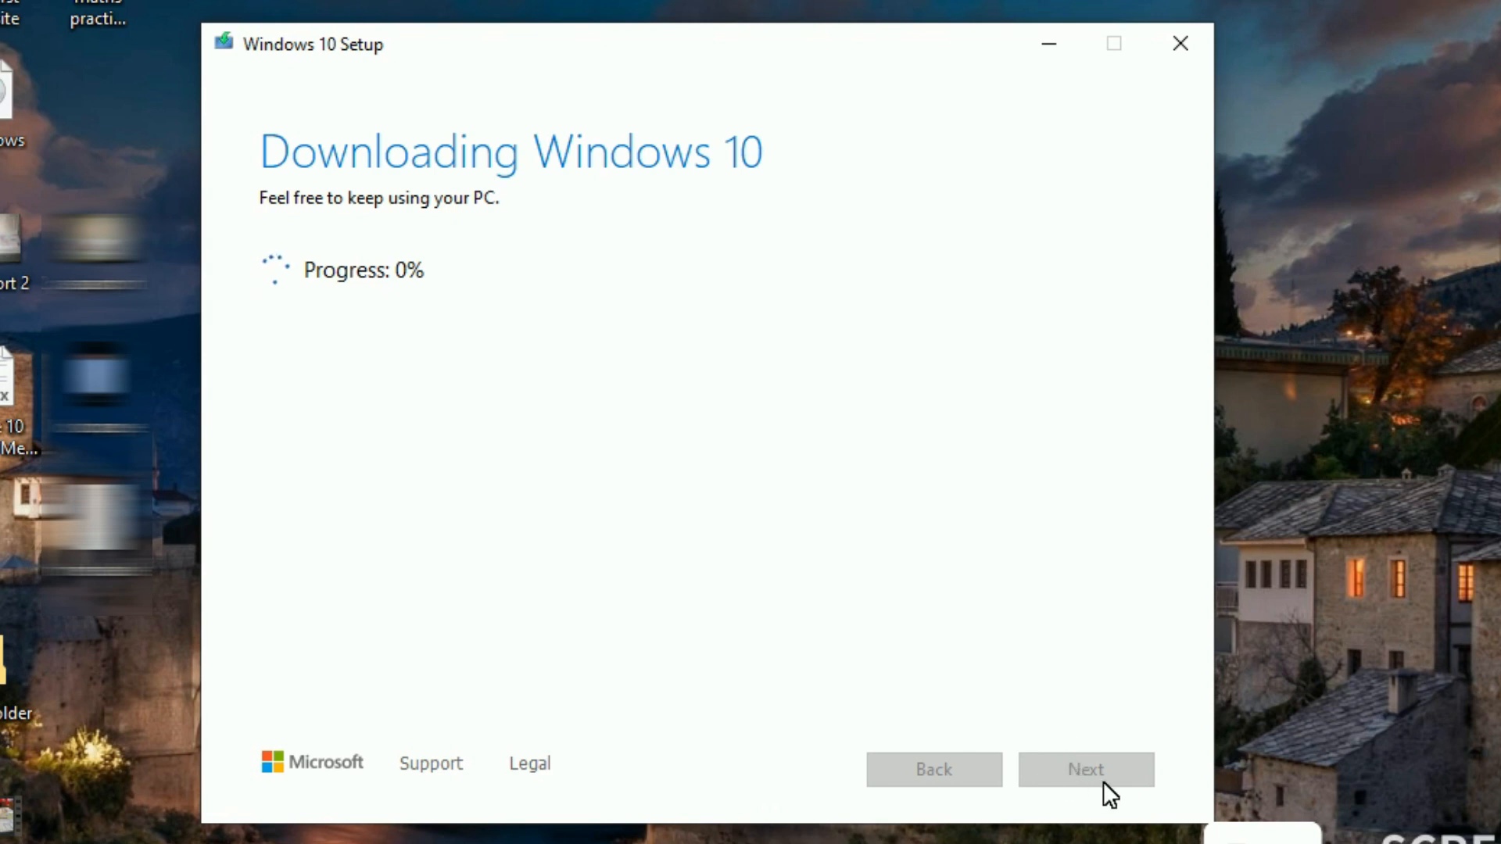
mouse_move(1164, 804)
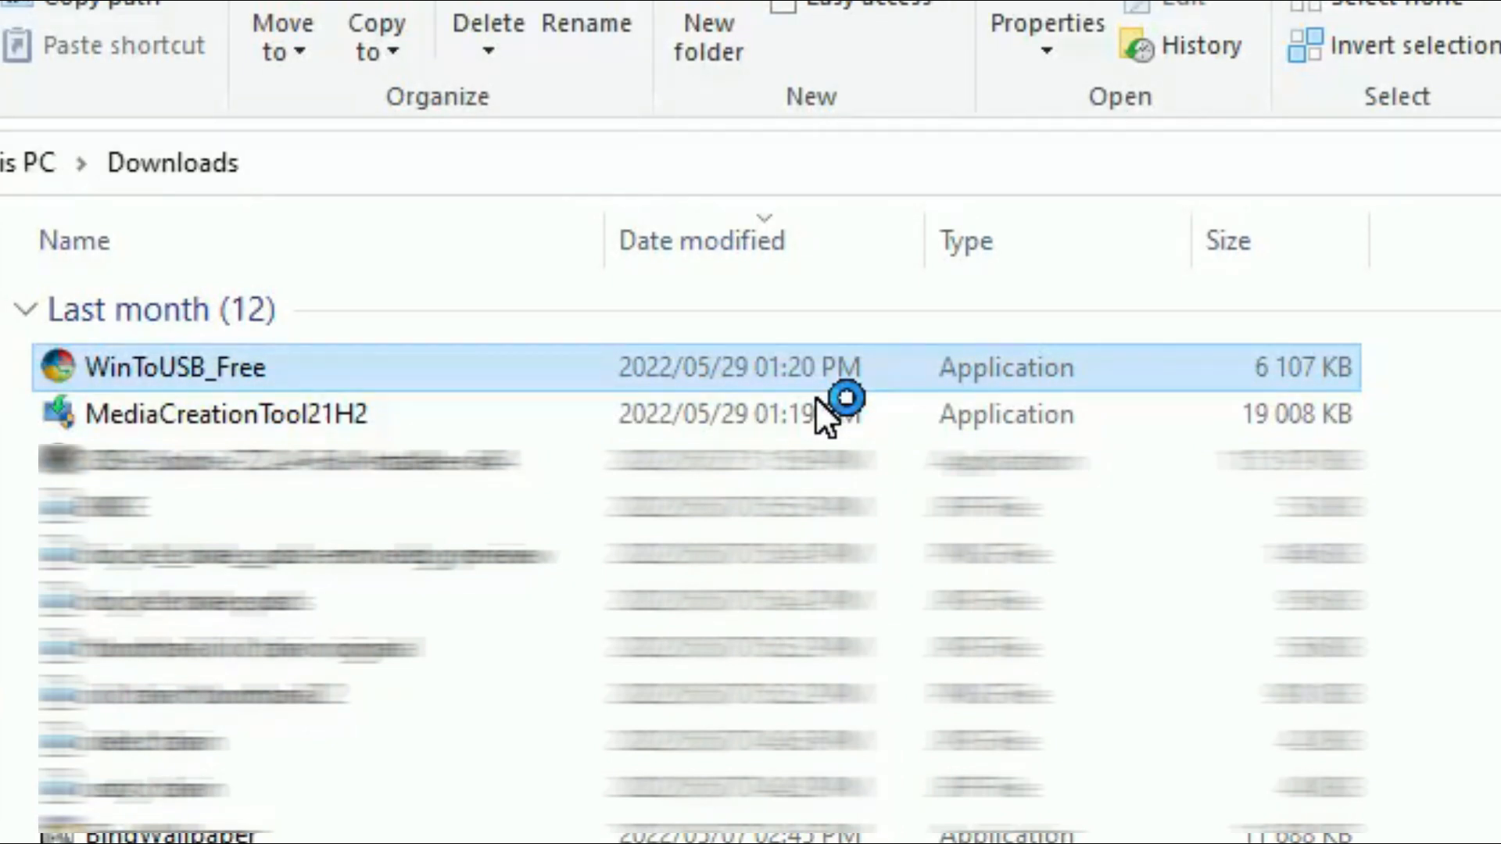
Step: Install WinToUSB_Free with the default location, Start Menu folder and desktop shortcut
double_click(175, 368)
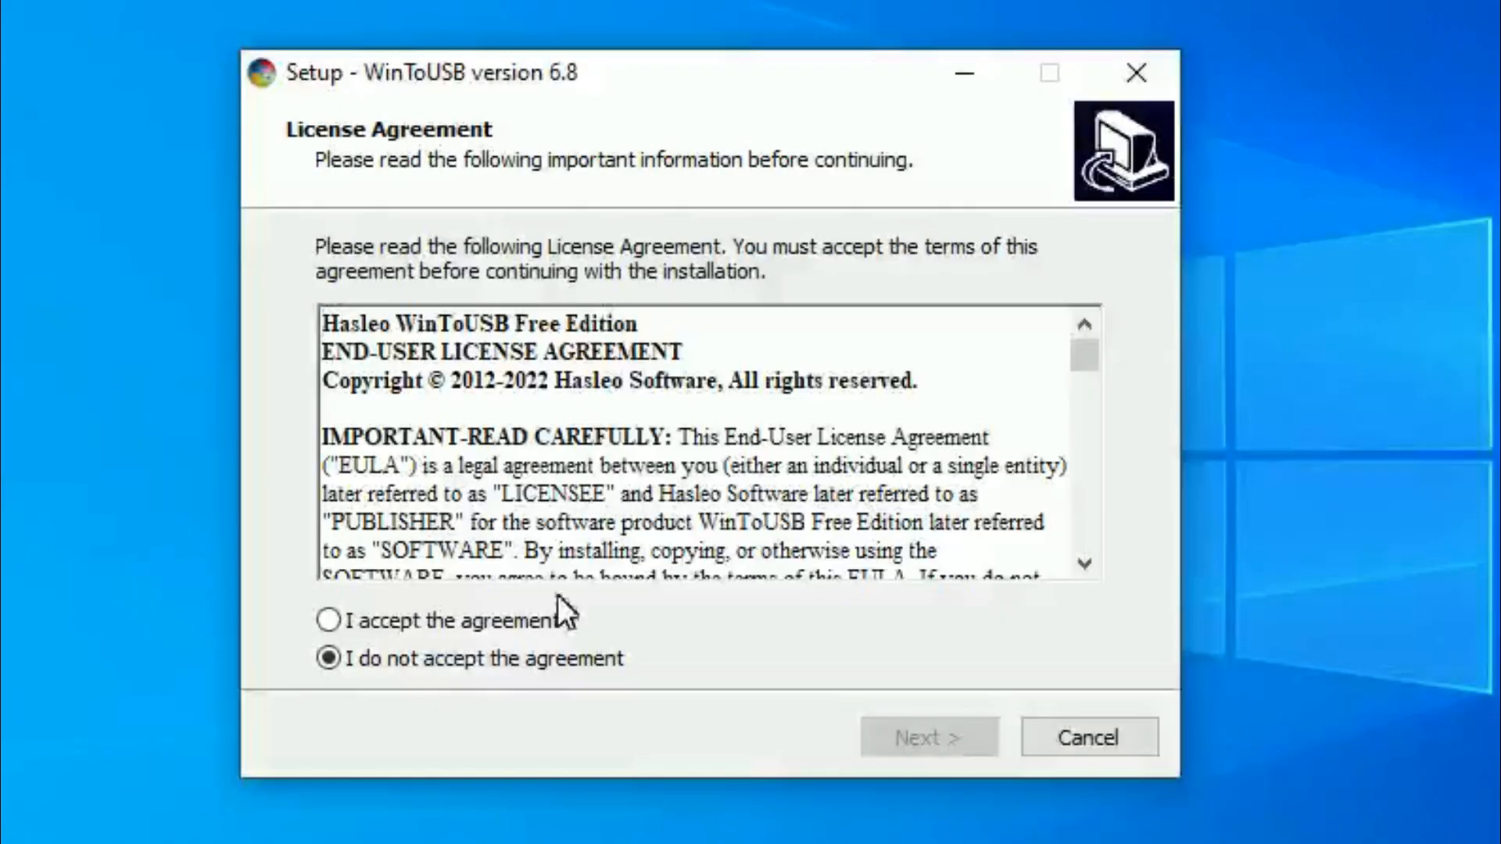
click(321, 642)
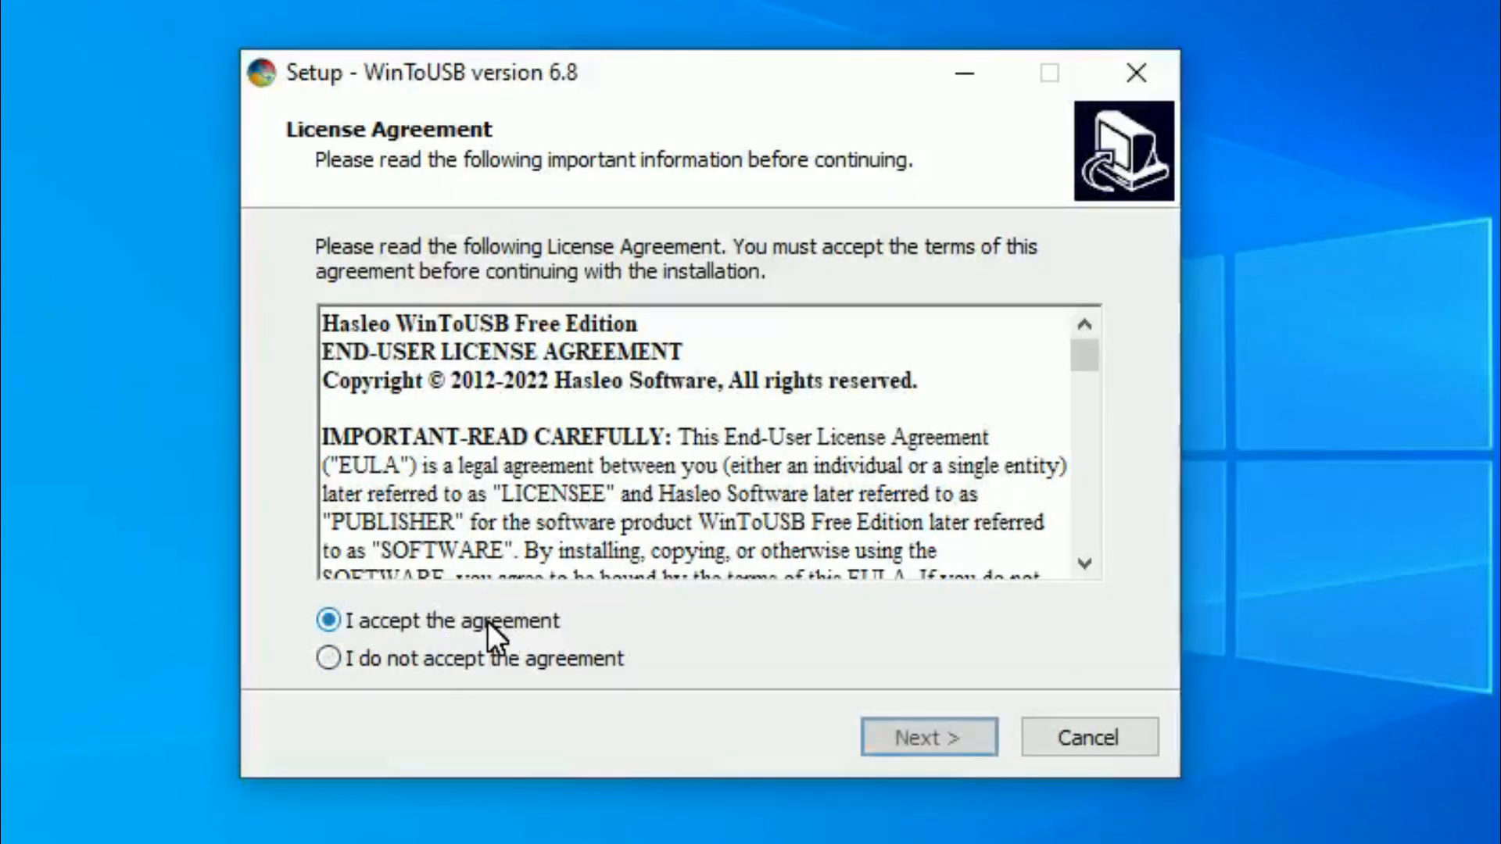
click(929, 738)
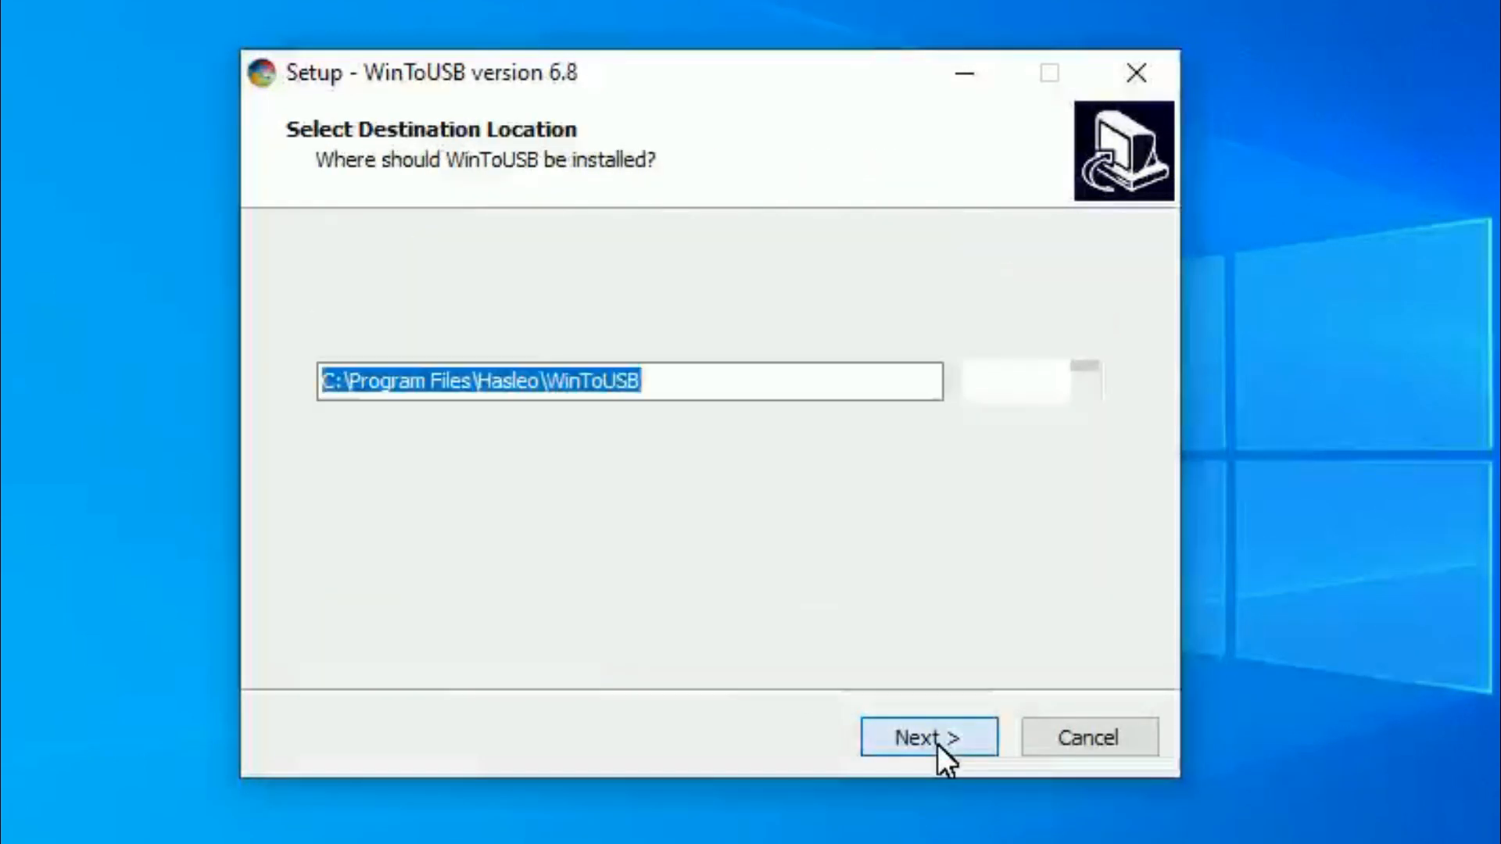
click(928, 738)
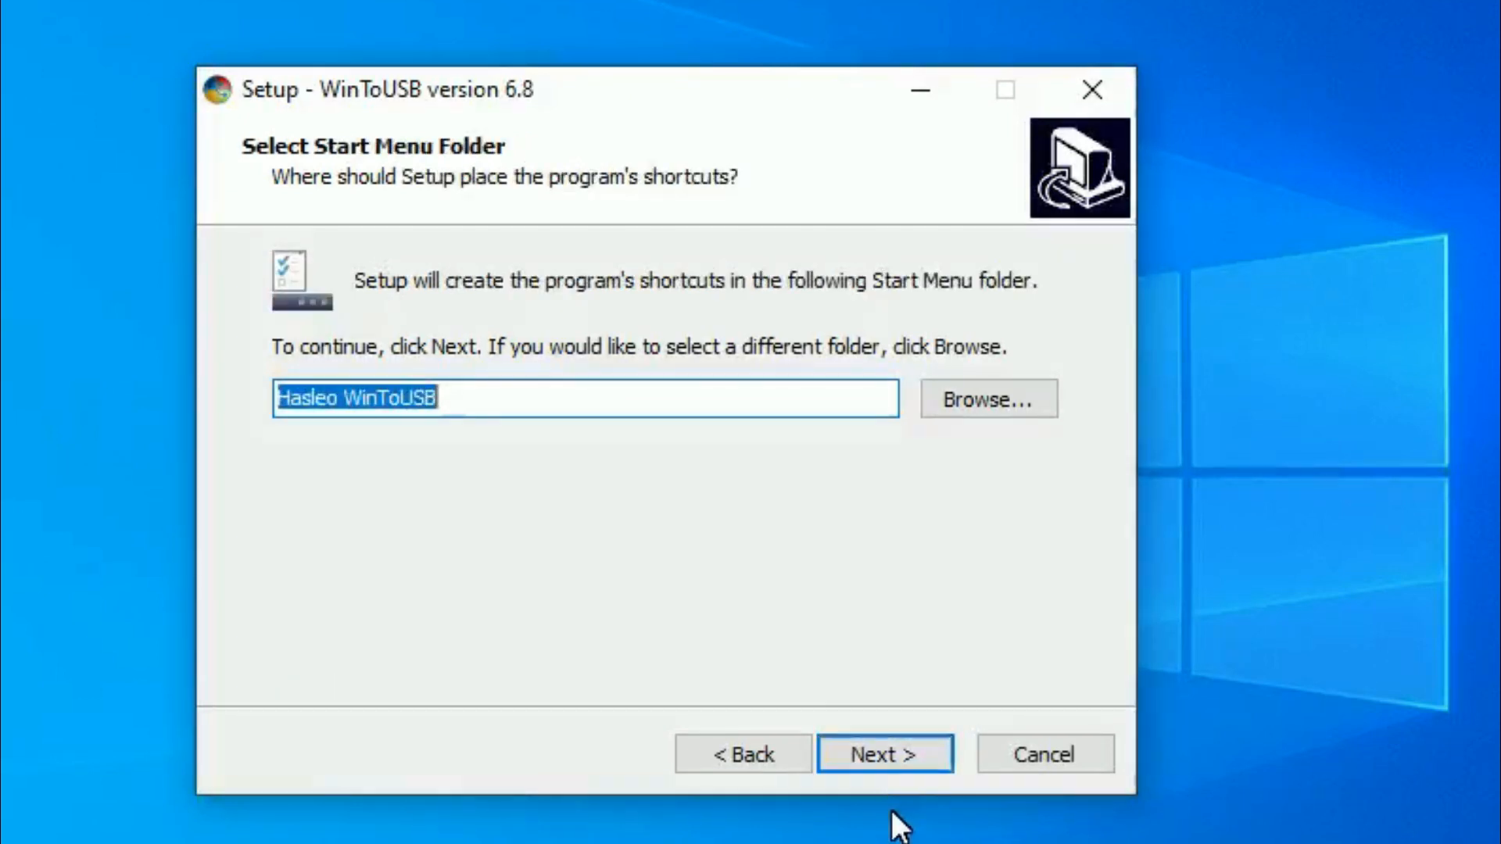
click(885, 755)
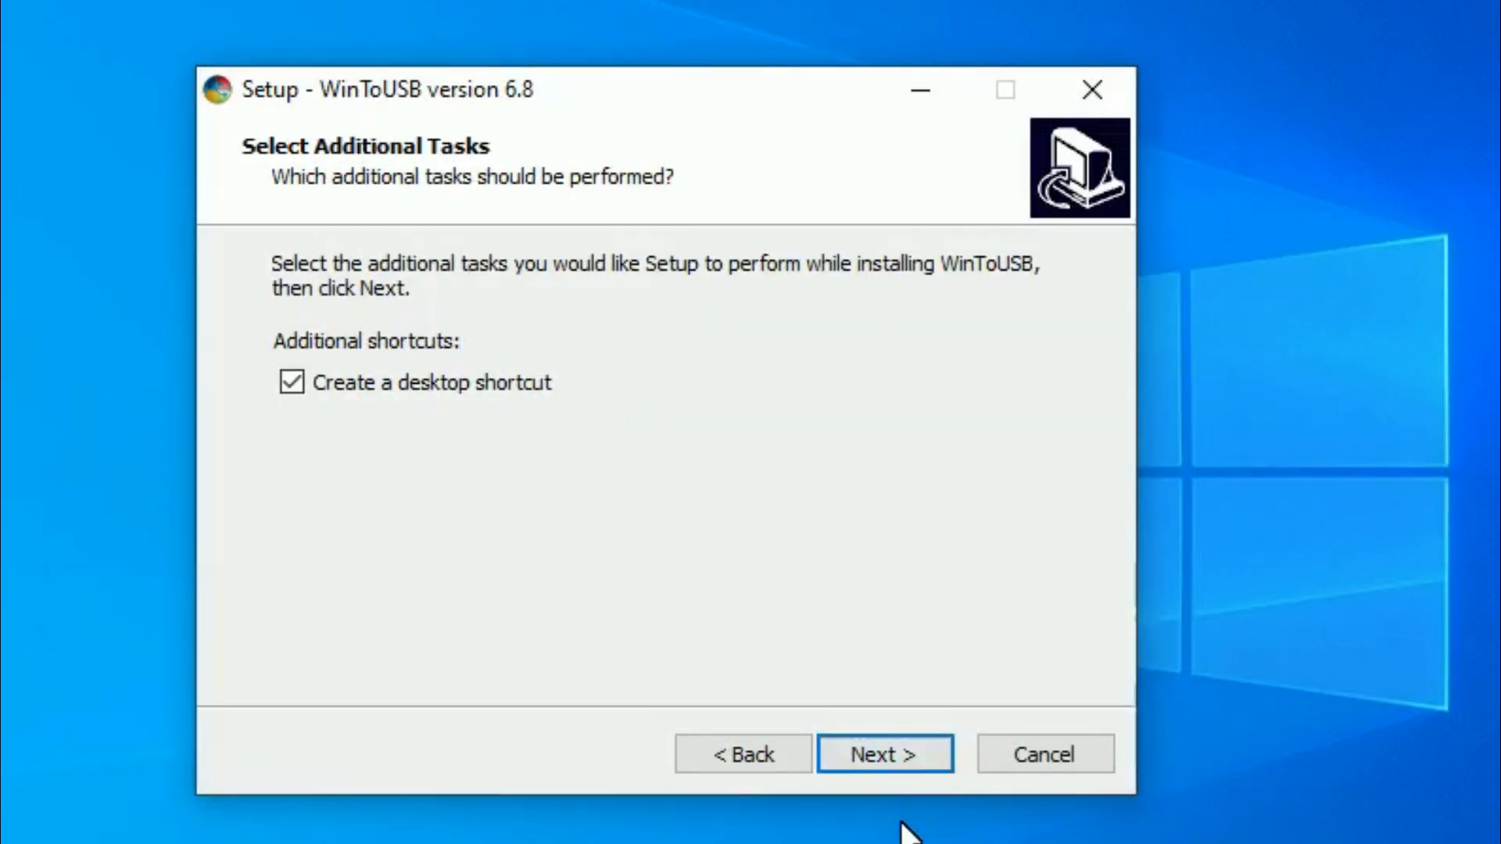
click(885, 755)
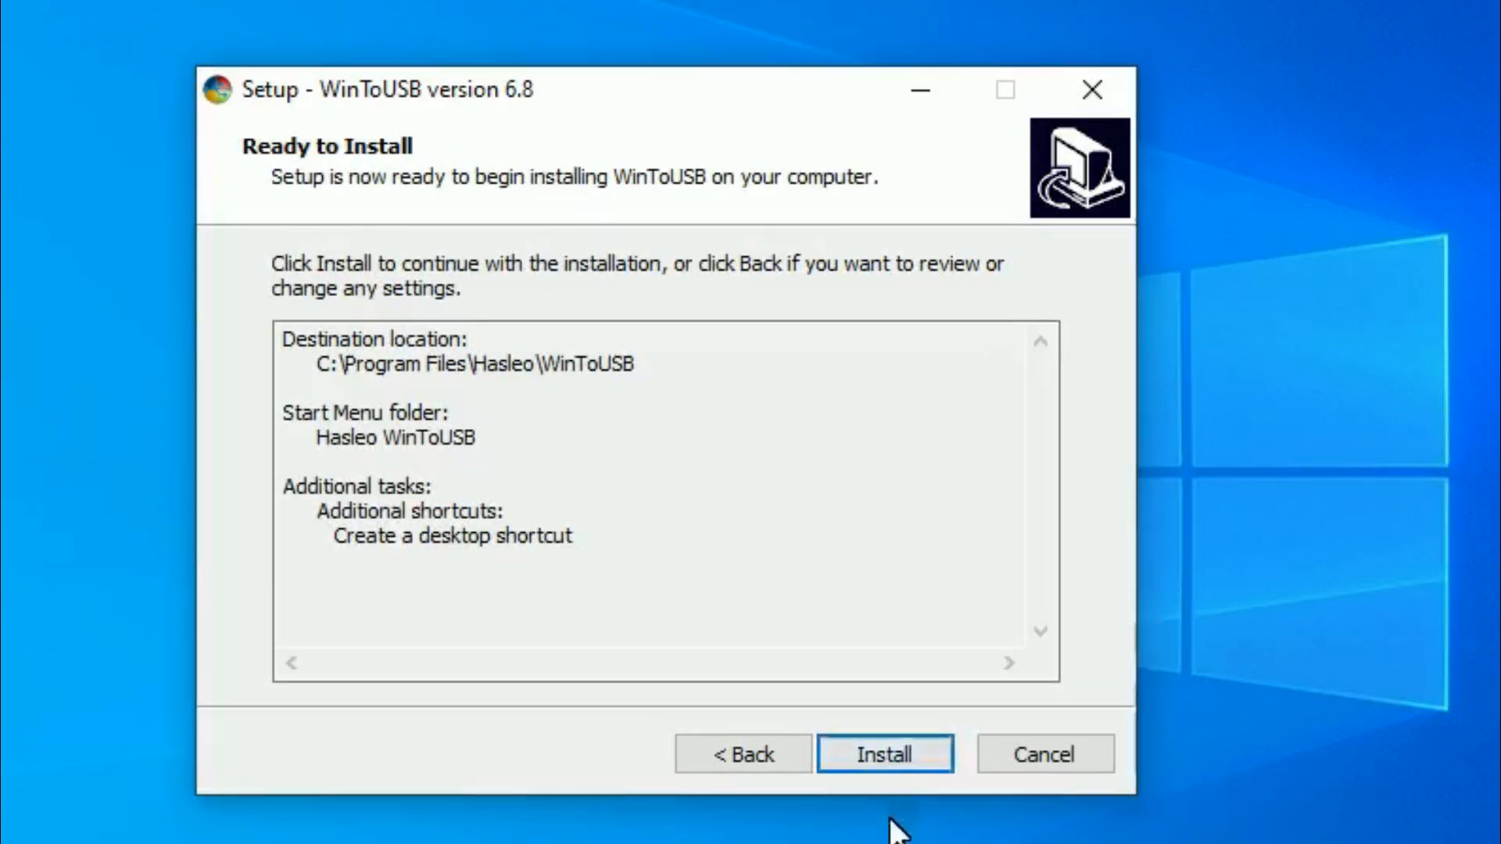
click(885, 756)
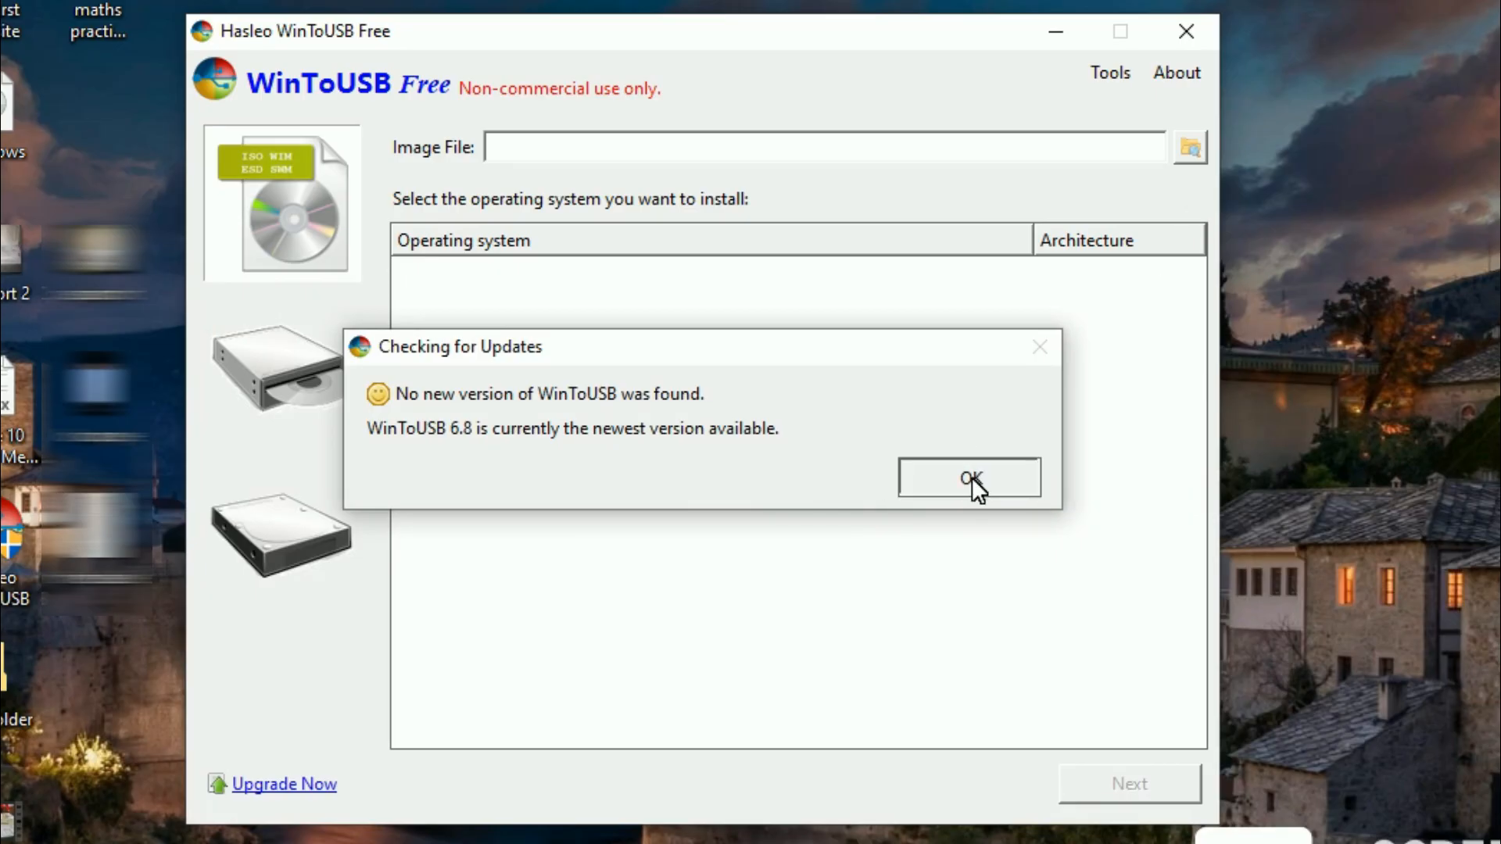
Step: Dismiss the update notice and load Windows.iso from the Desktop as the image file
click(970, 479)
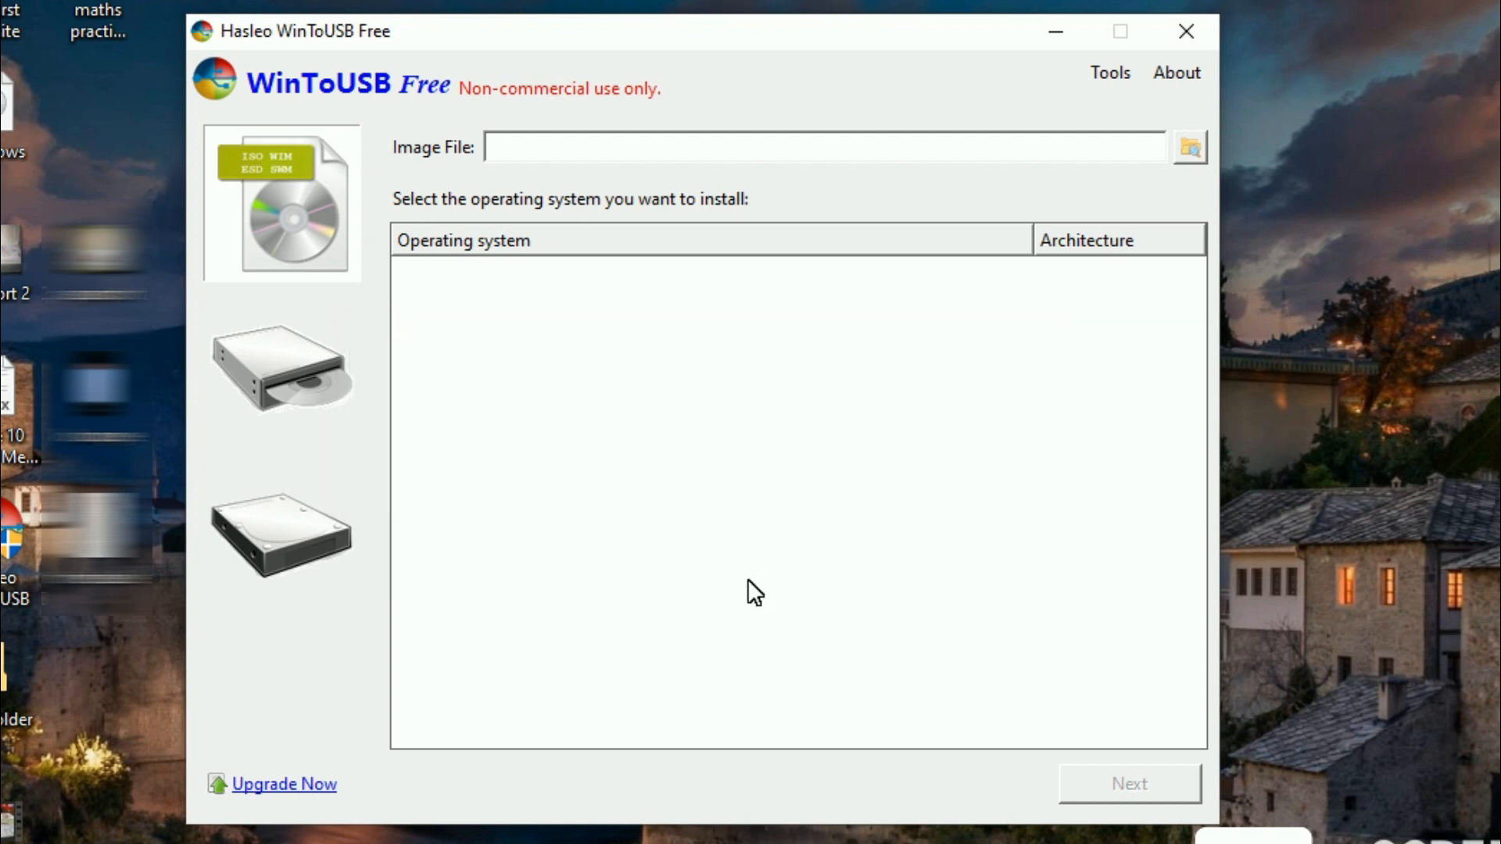
mouse_move(1186, 169)
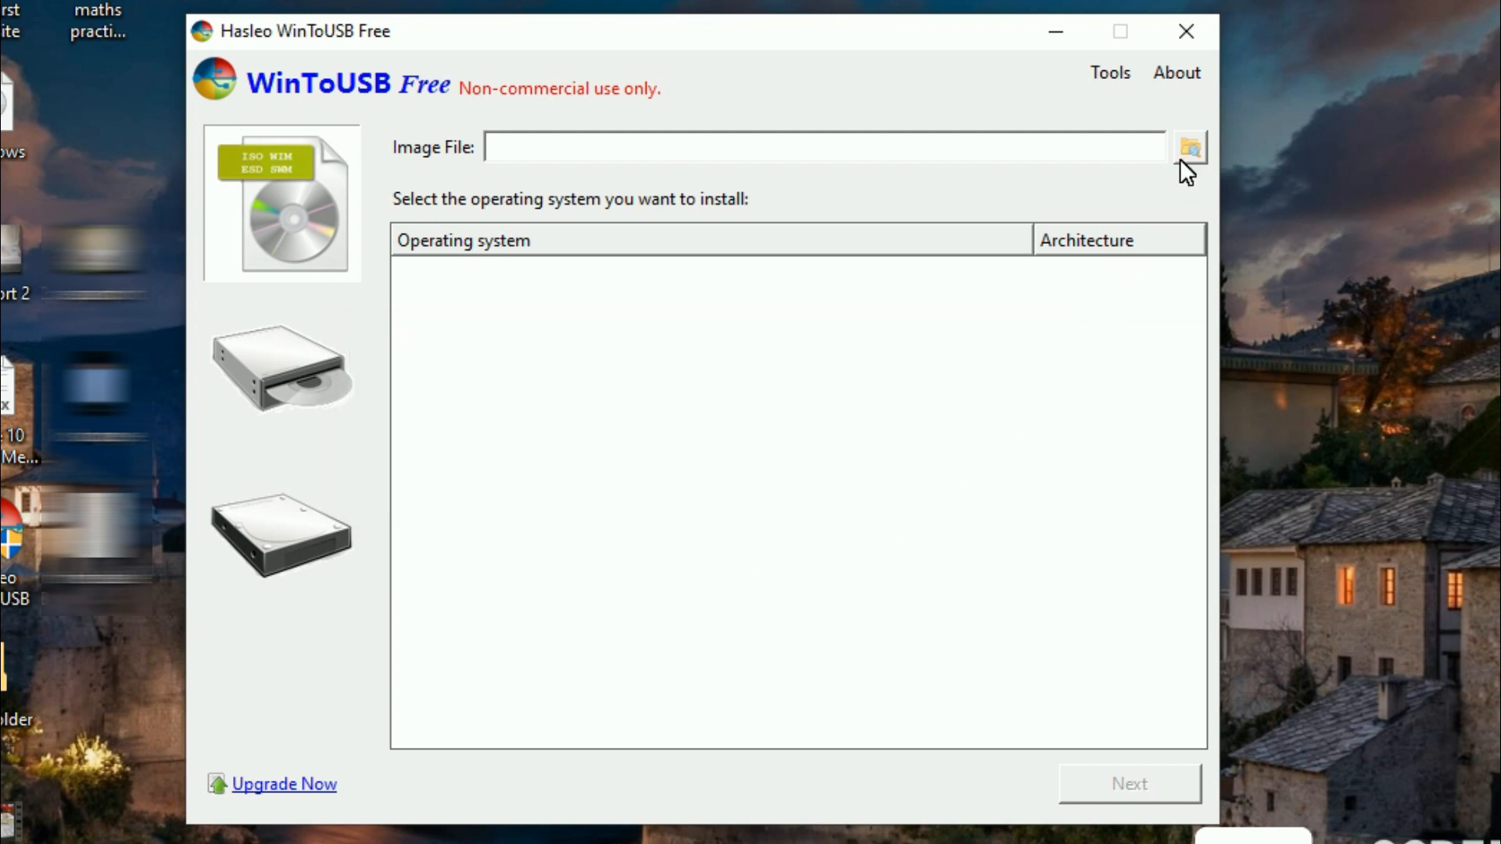
mouse_move(1182, 160)
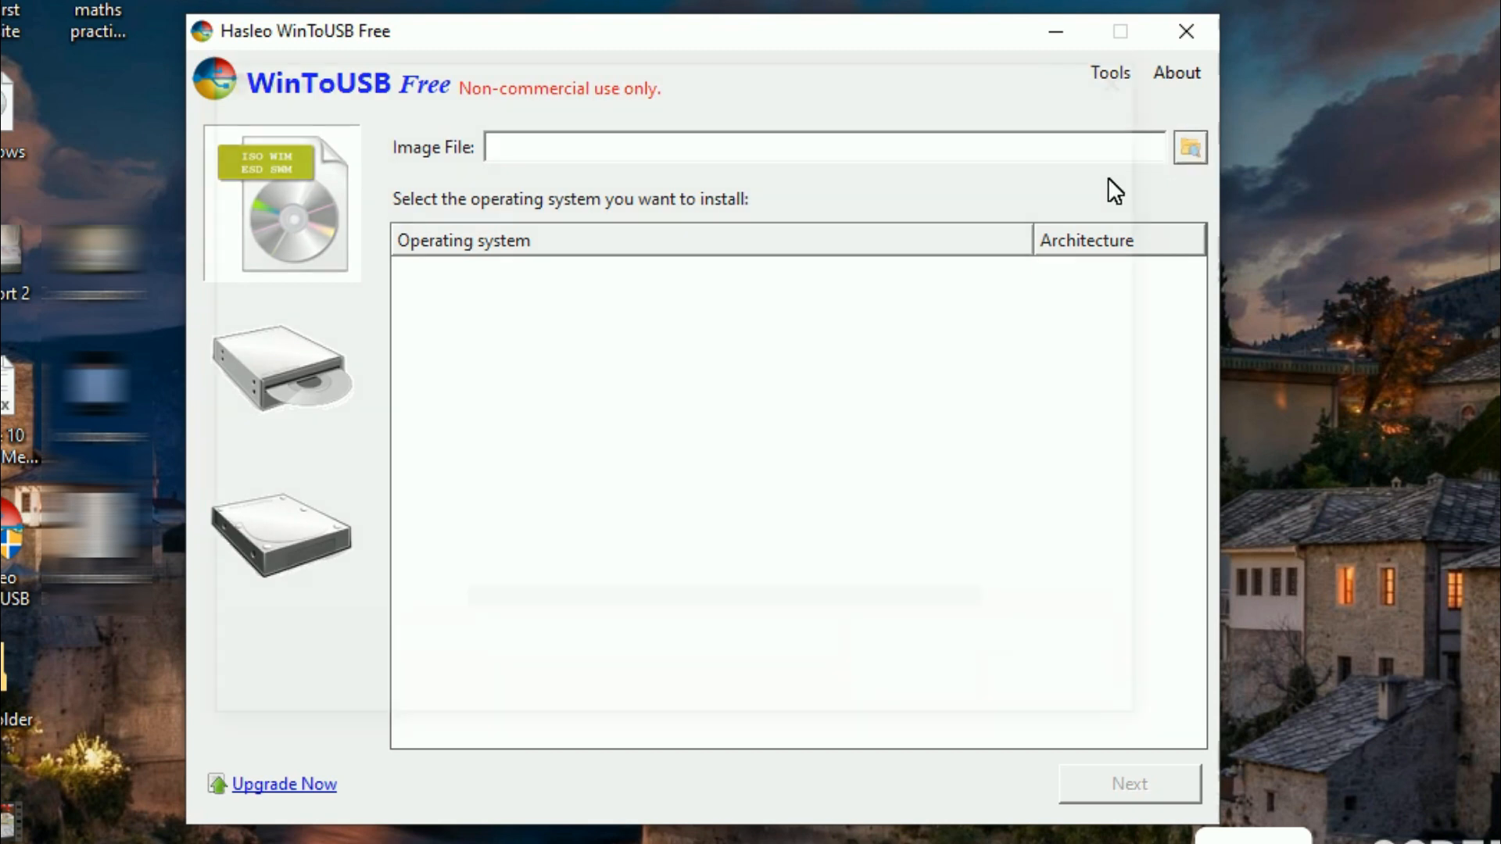
click(1189, 147)
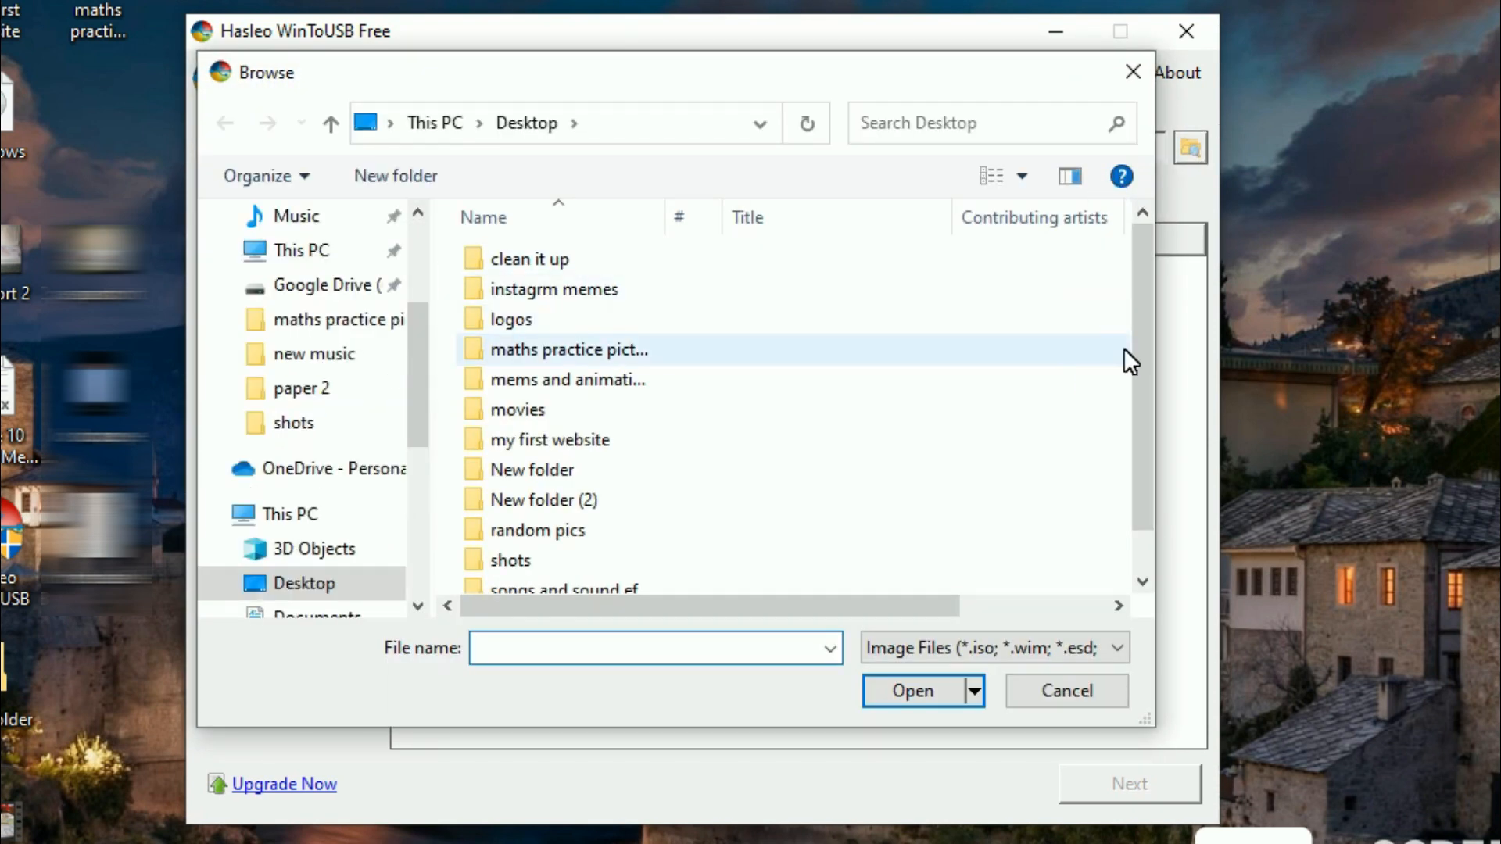
scroll(down, 3)
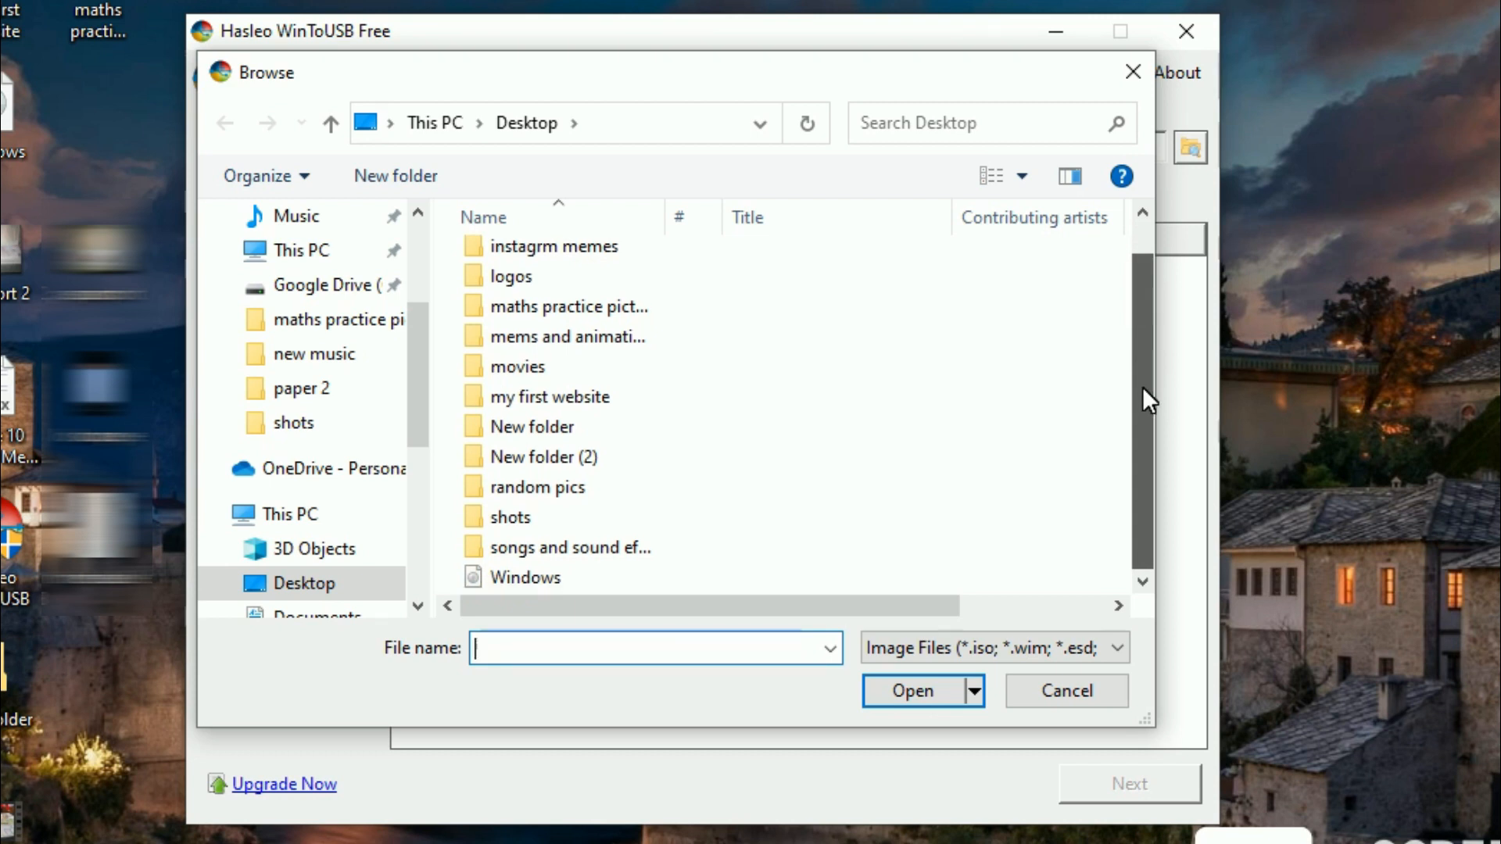
mouse_move(895, 592)
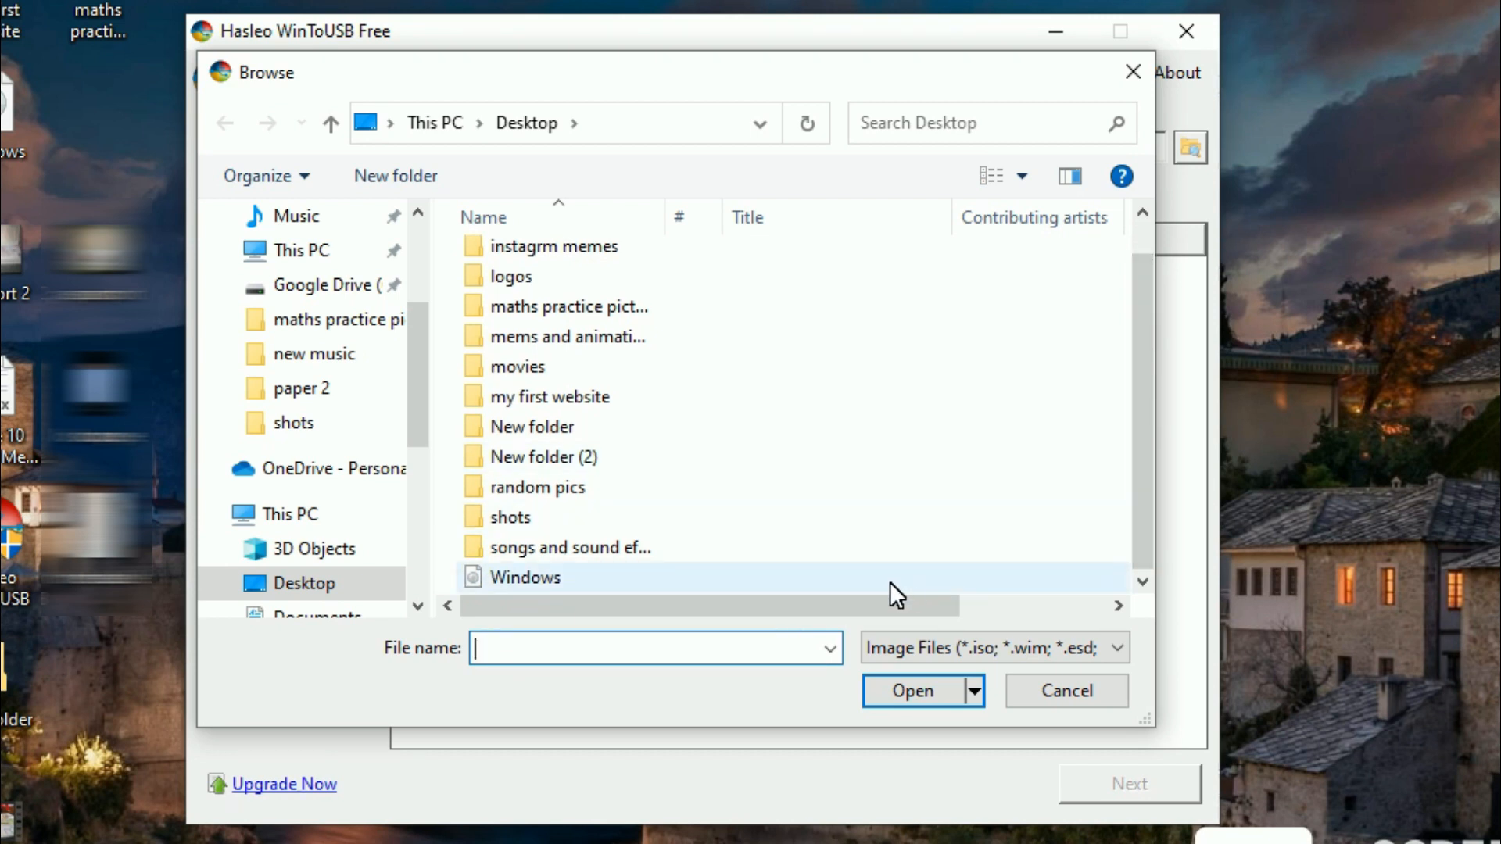
click(1067, 691)
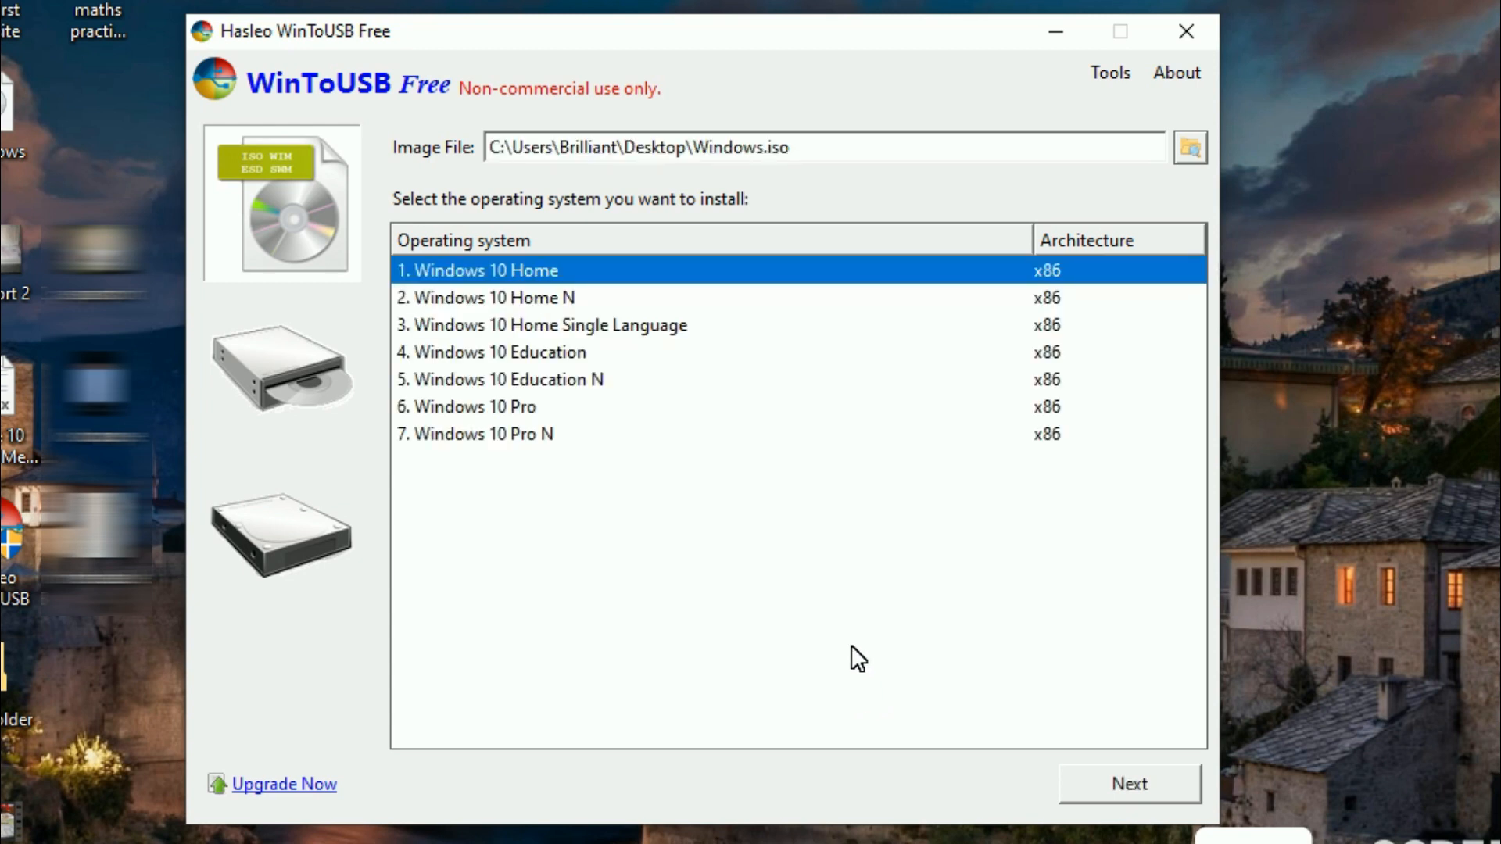
mouse_move(1017, 716)
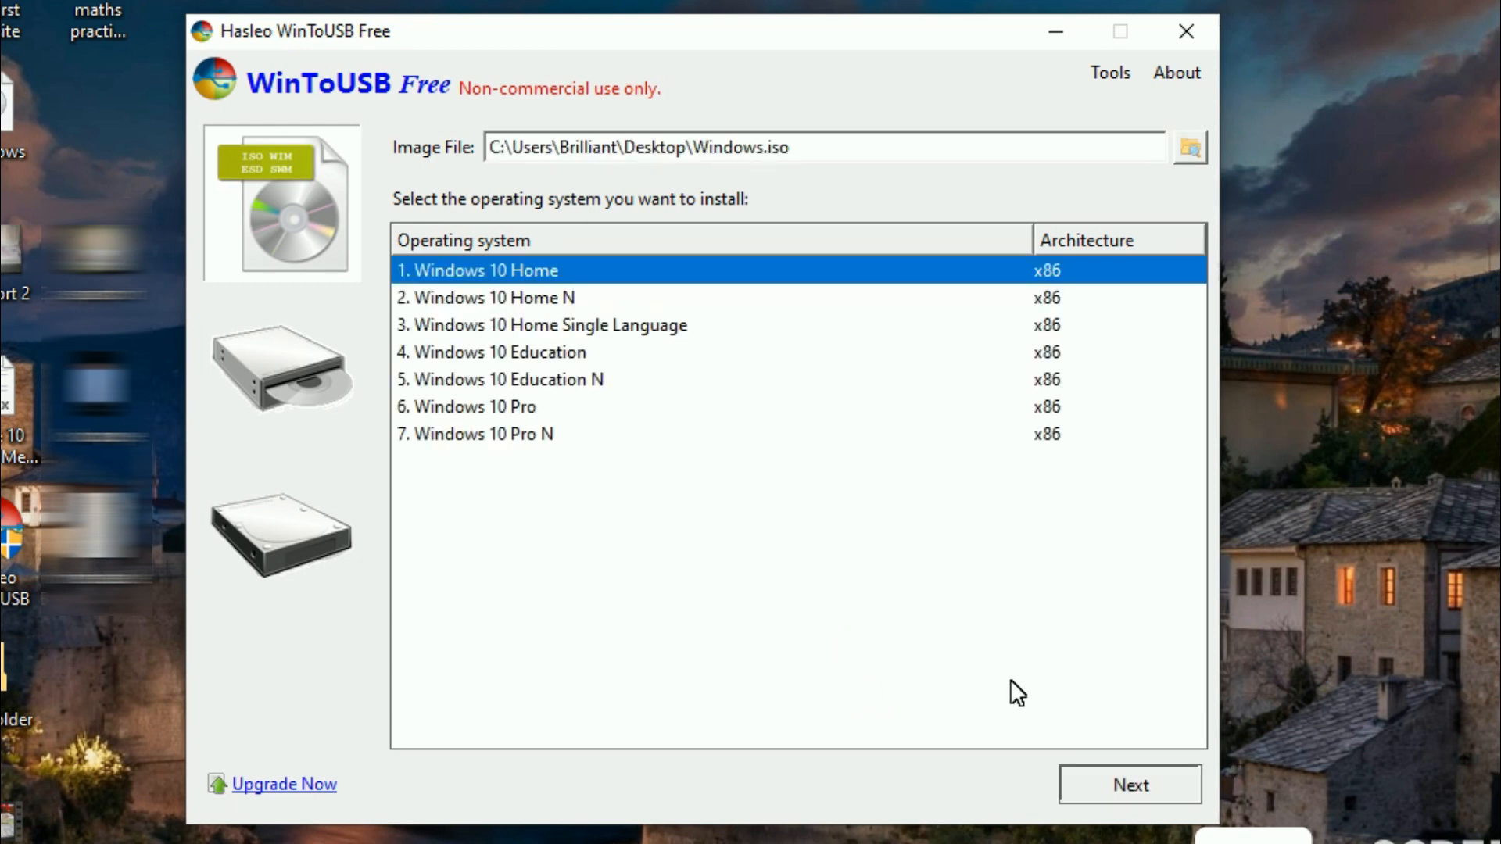
mouse_move(1136, 813)
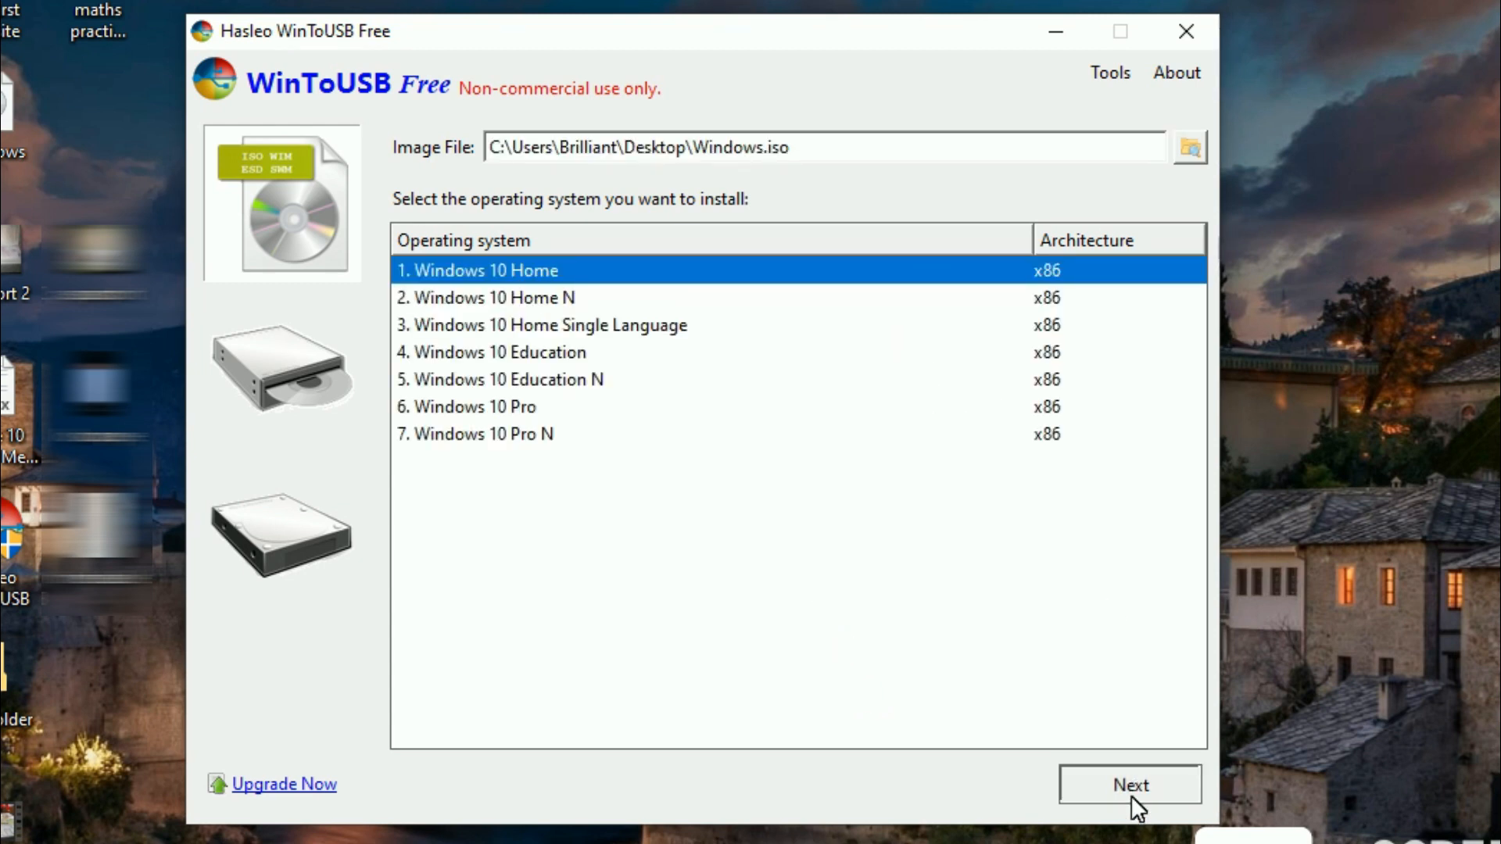
Step: Select Disk 1 Hitachi as destination and format it MBR for BIOS
click(1129, 785)
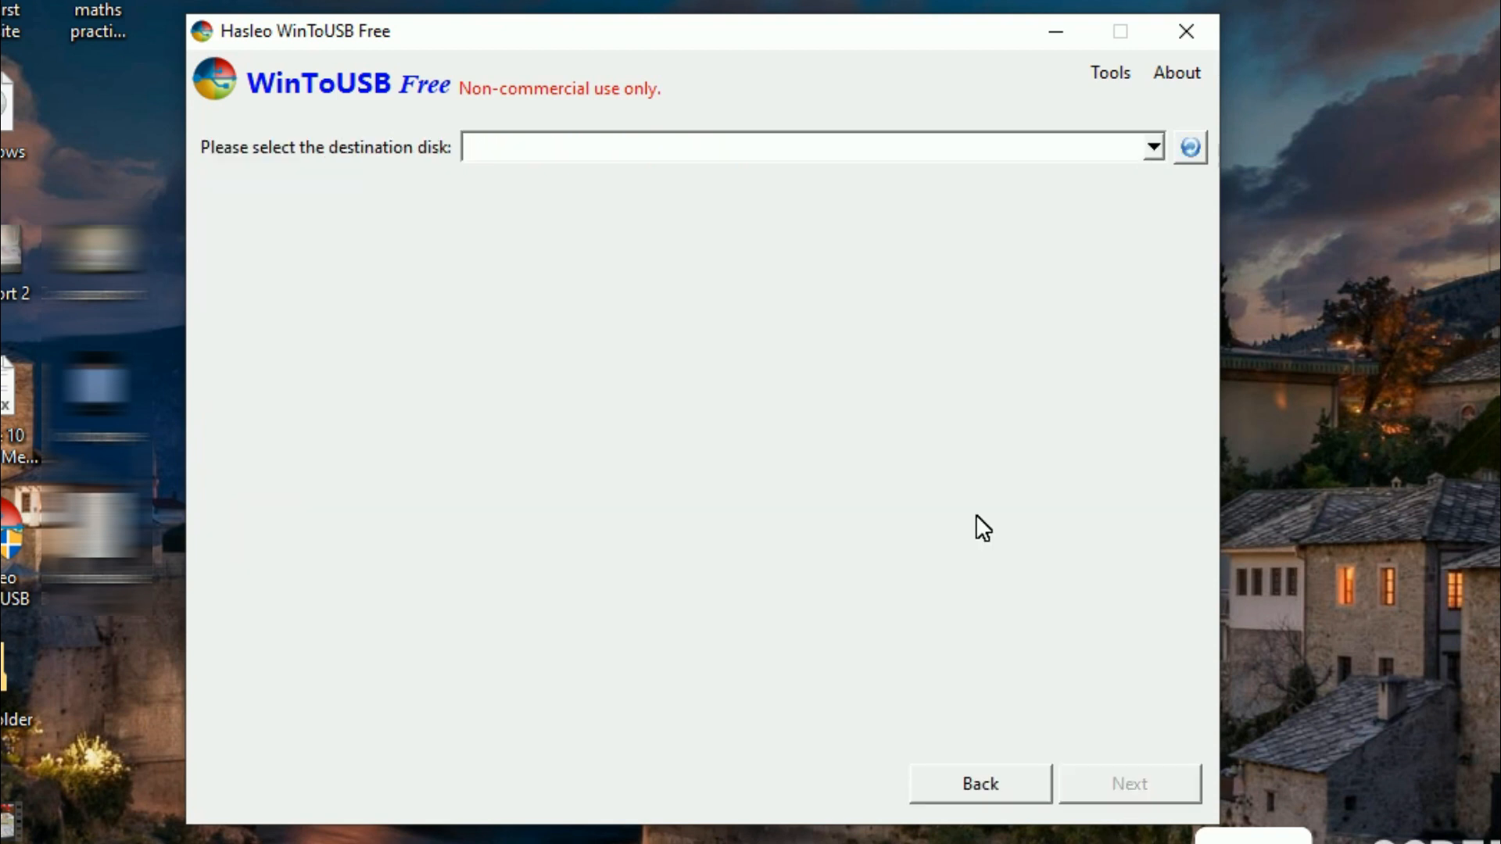
mouse_move(1037, 349)
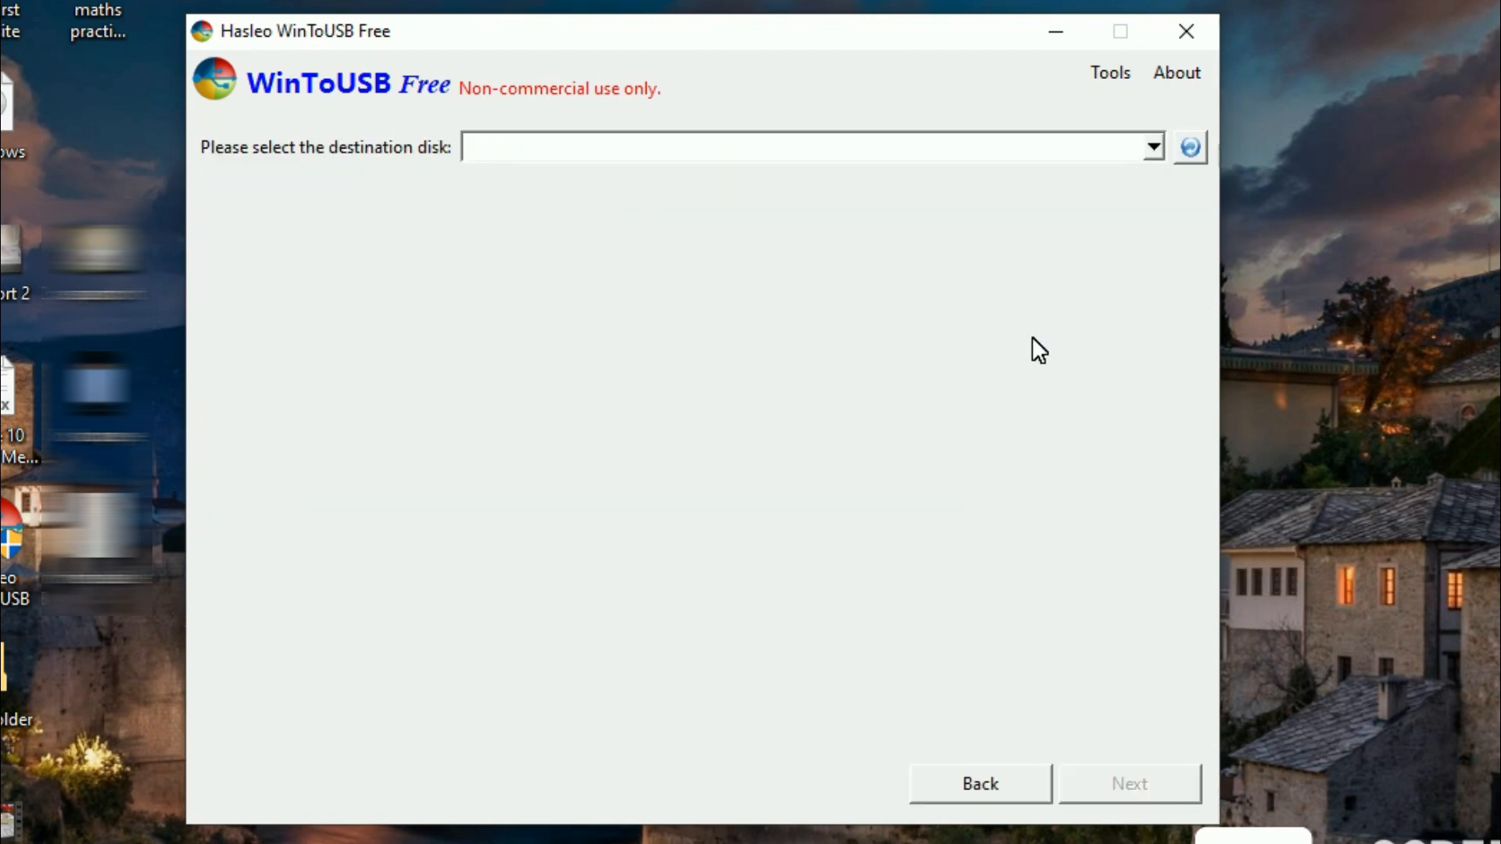
click(1153, 147)
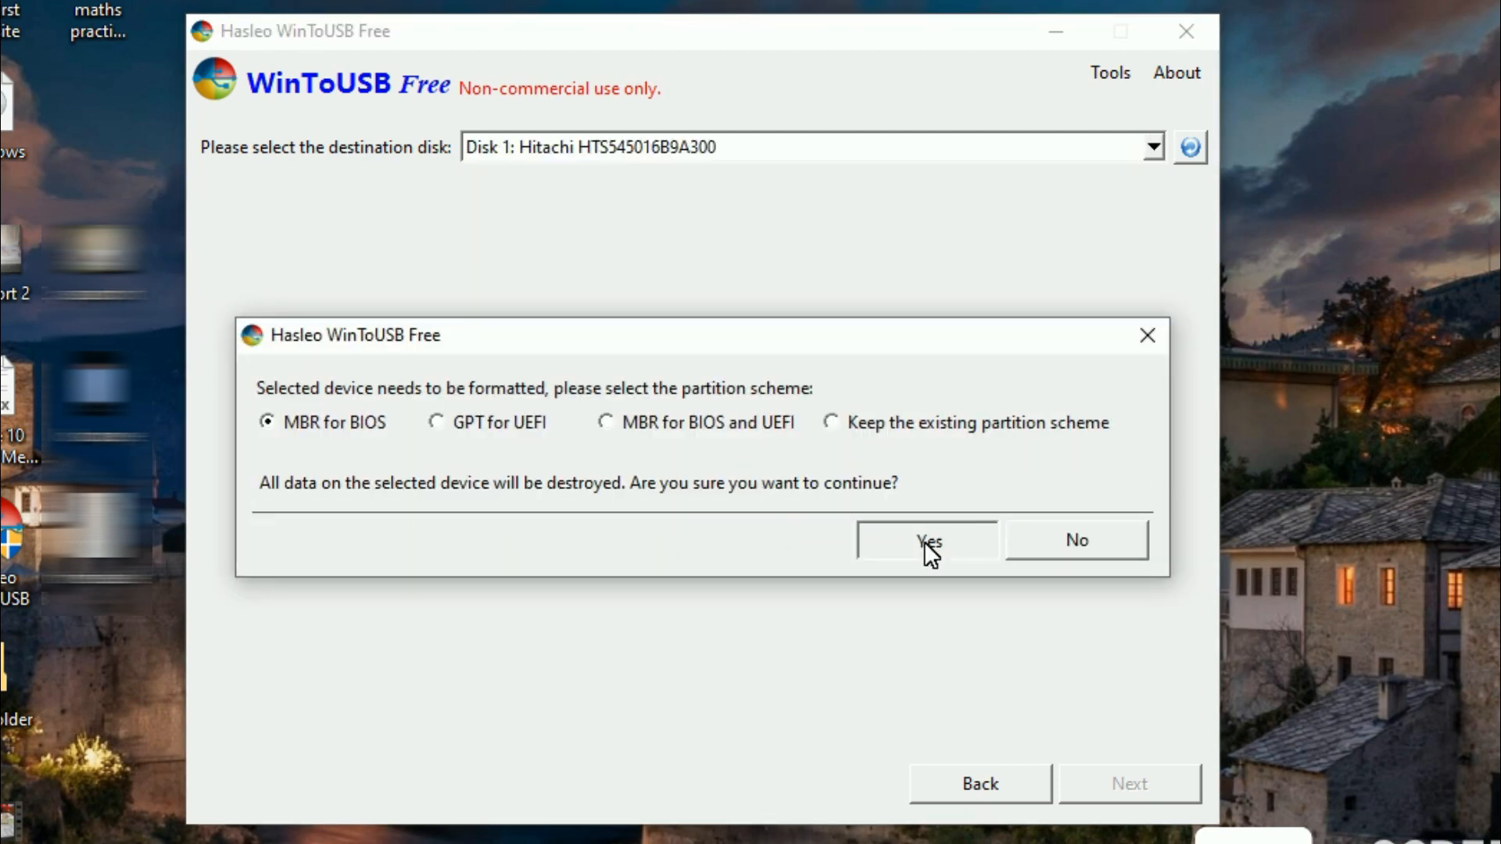
click(927, 540)
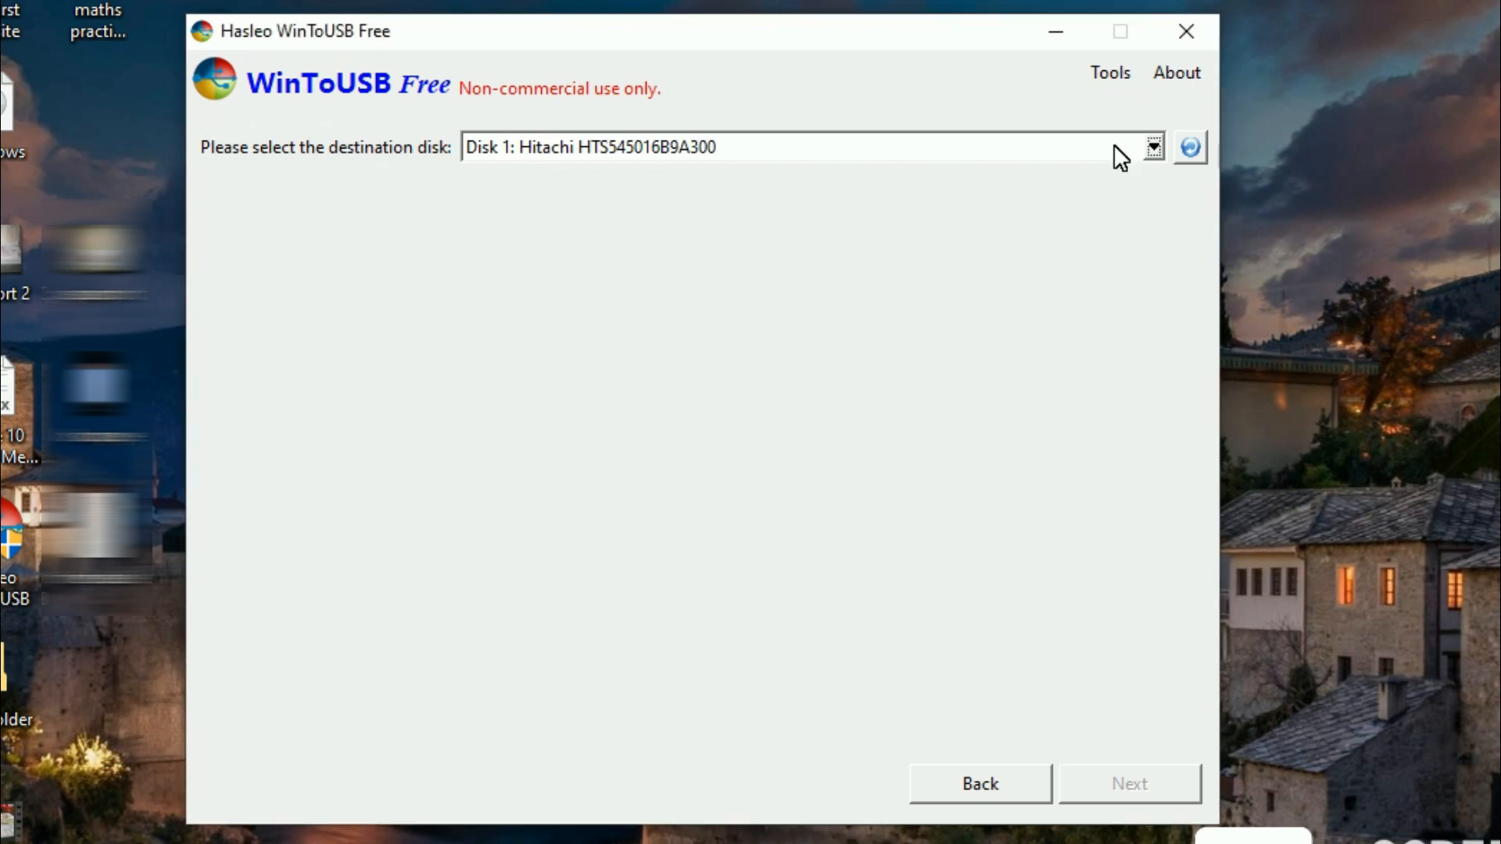
click(1154, 147)
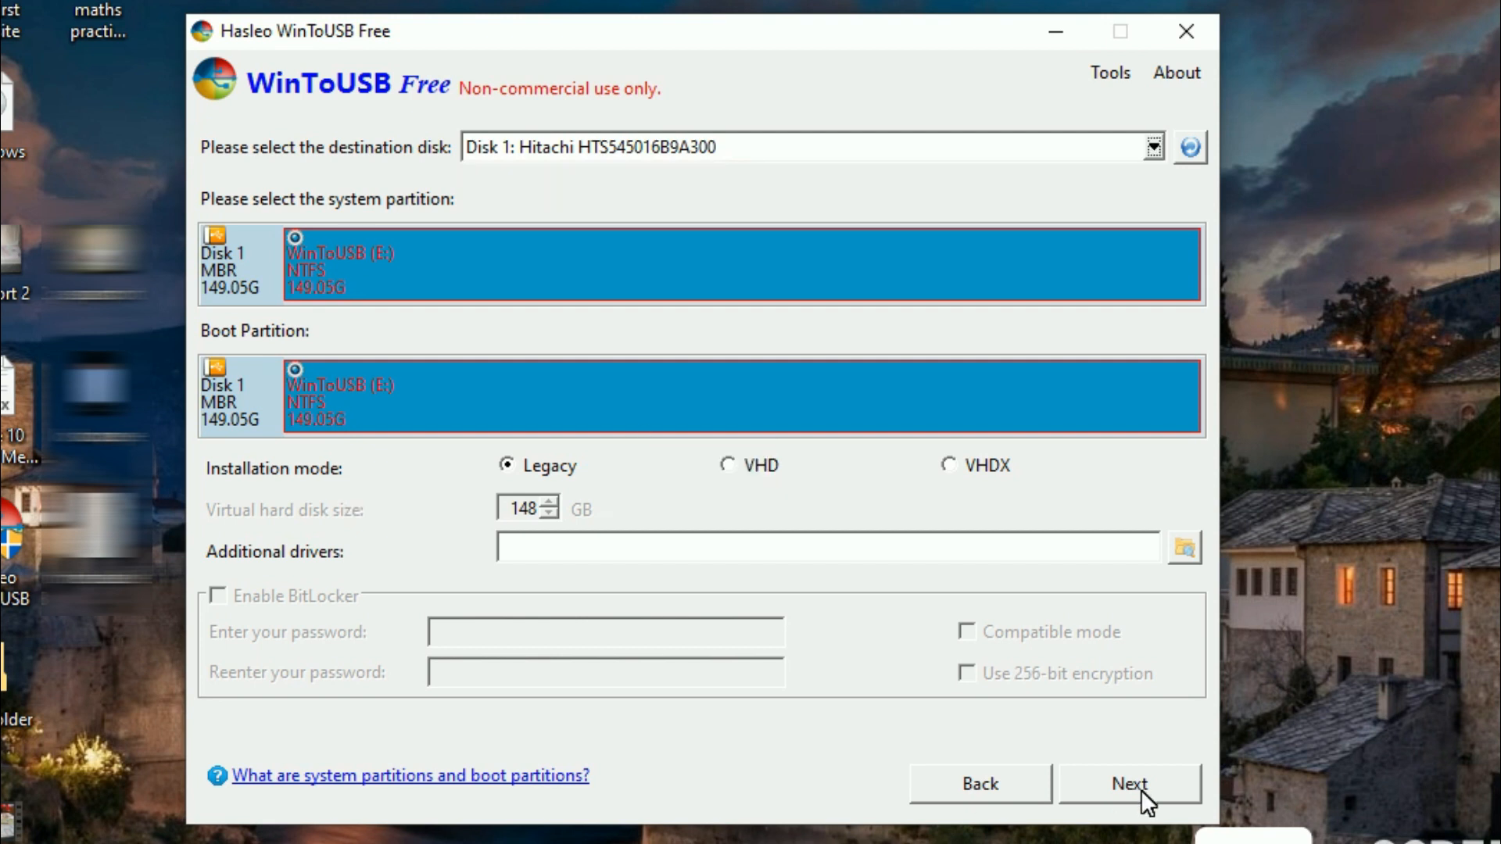
click(1129, 783)
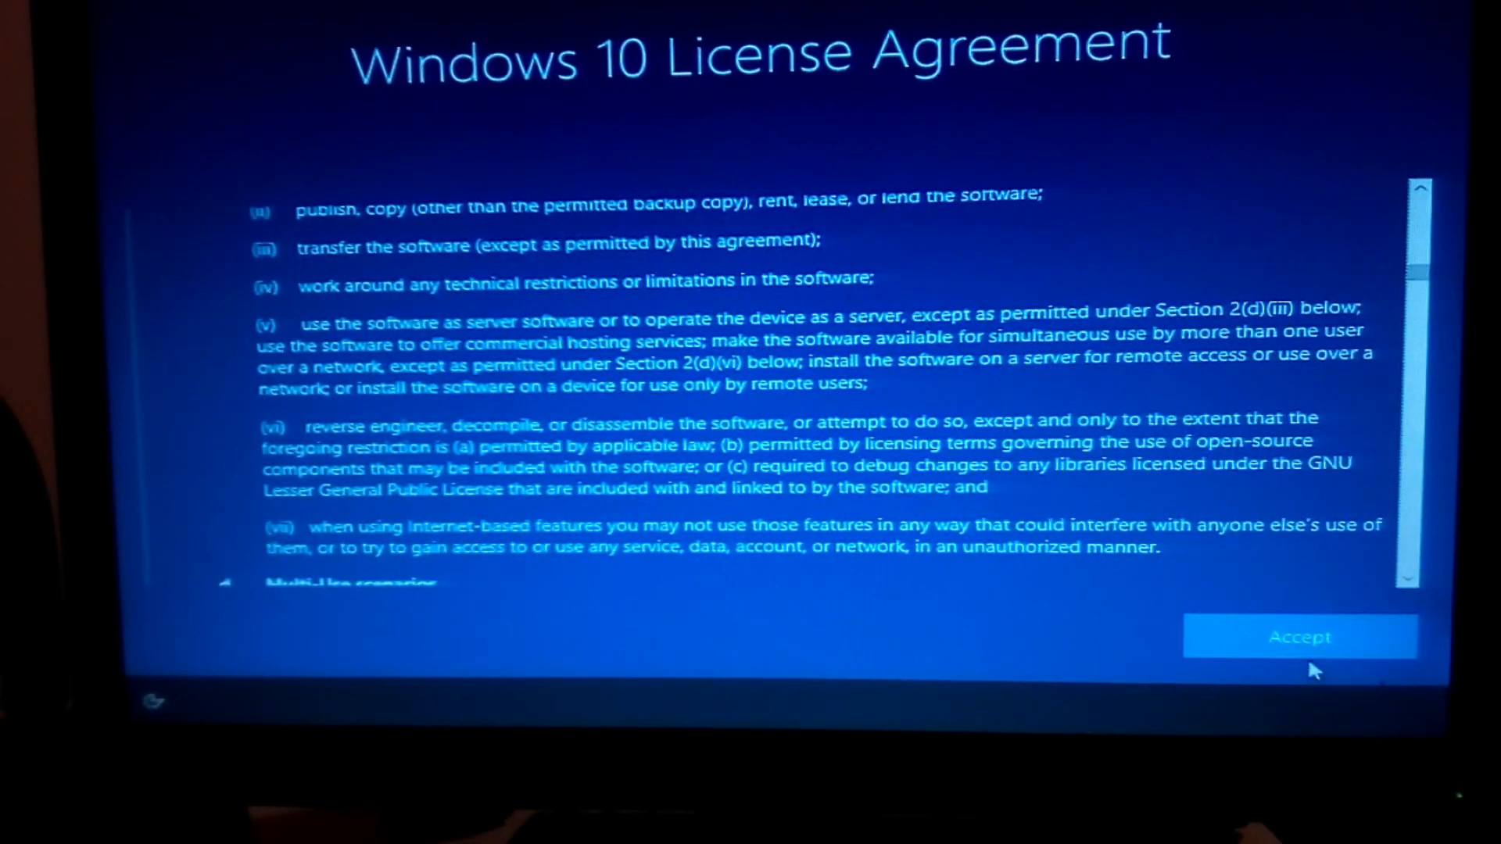
Step: Accept the Windows 10 license, skip account sign-in, and accept default privacy settings
click(1301, 638)
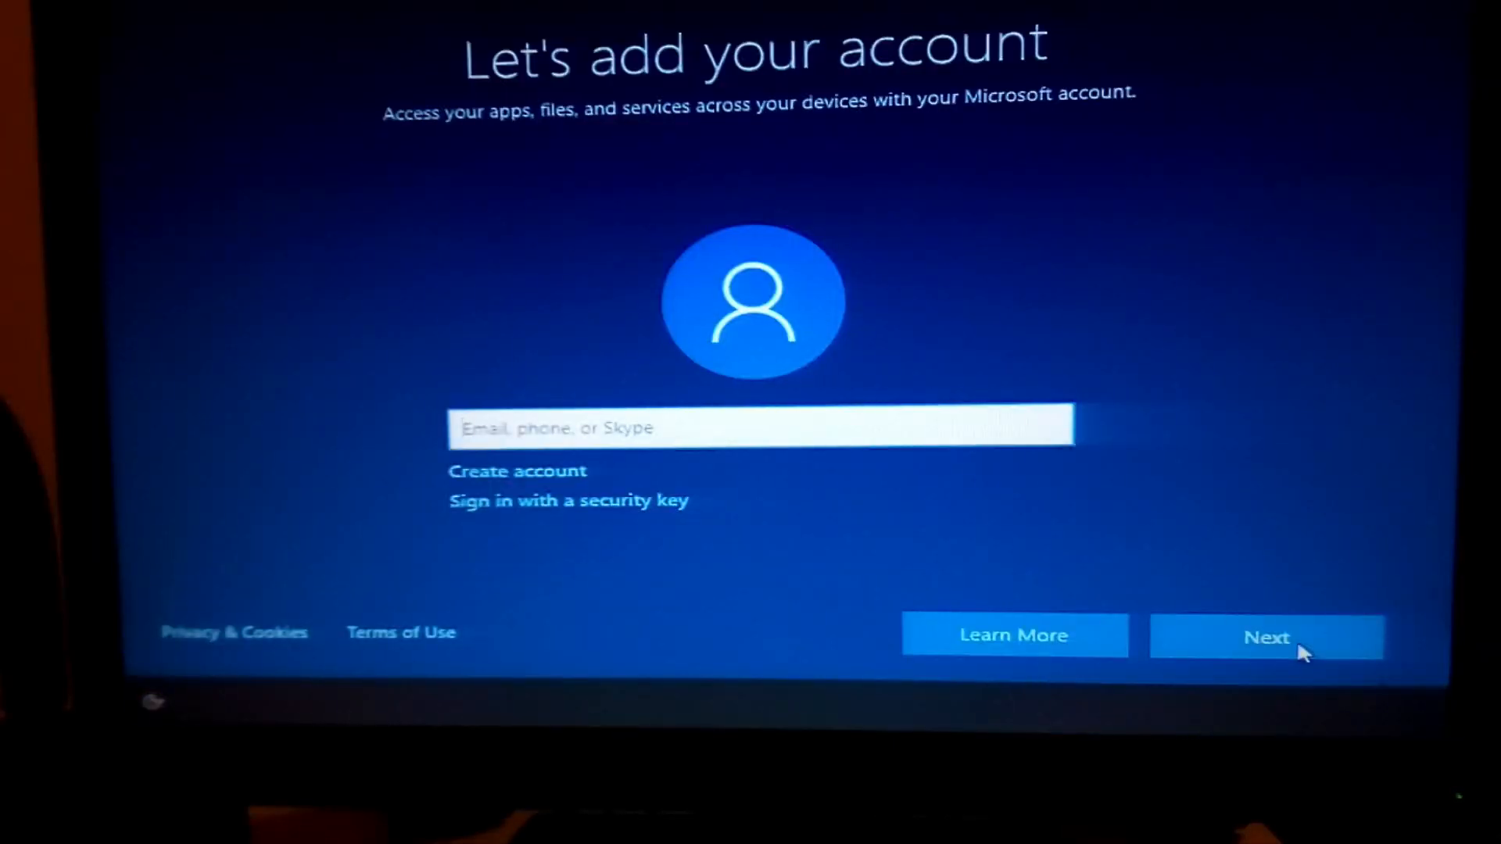
click(1266, 636)
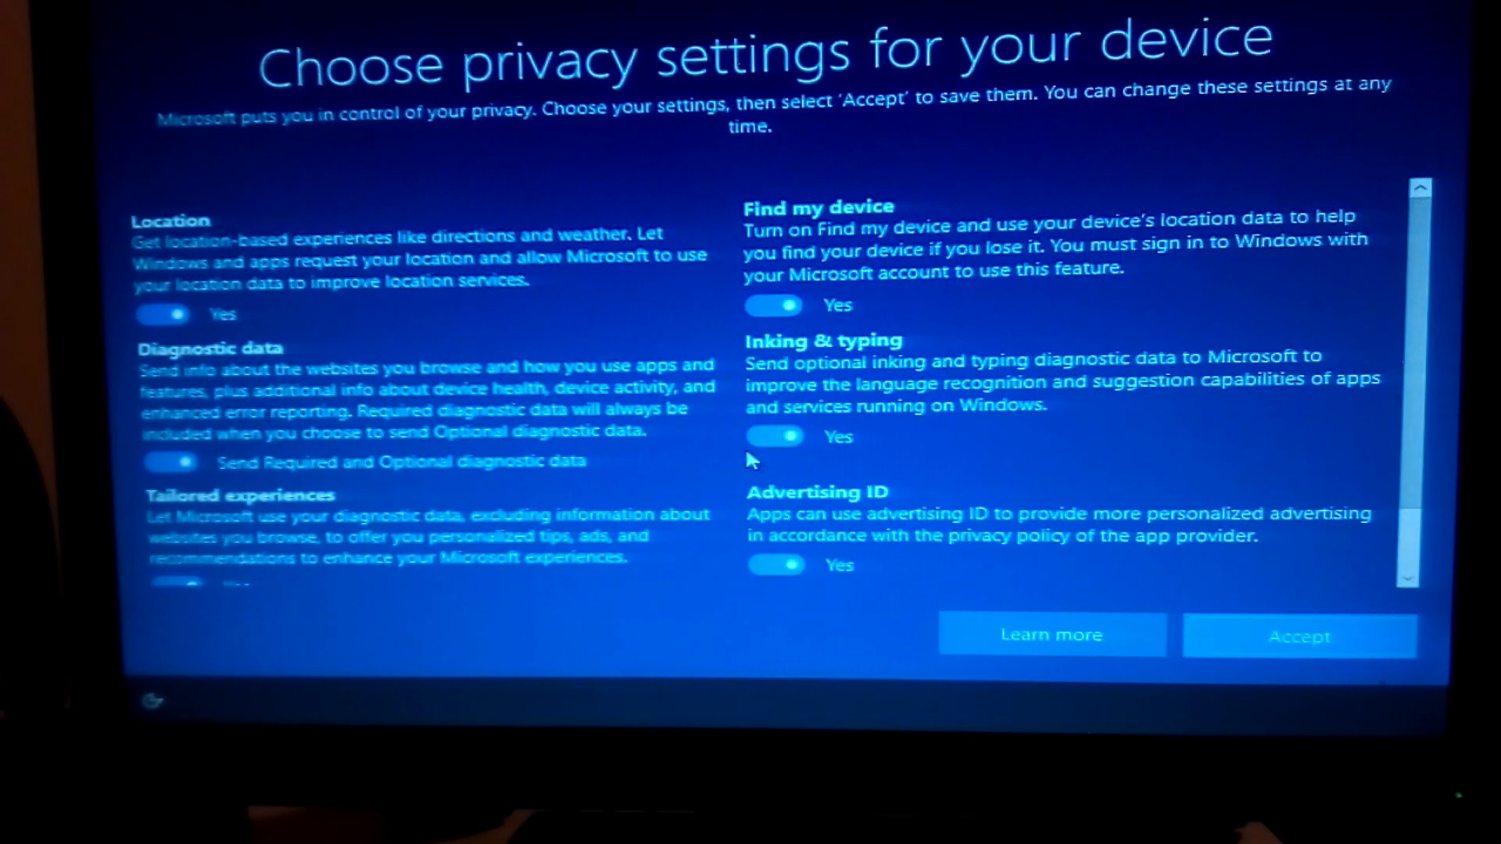
scroll(down, 3)
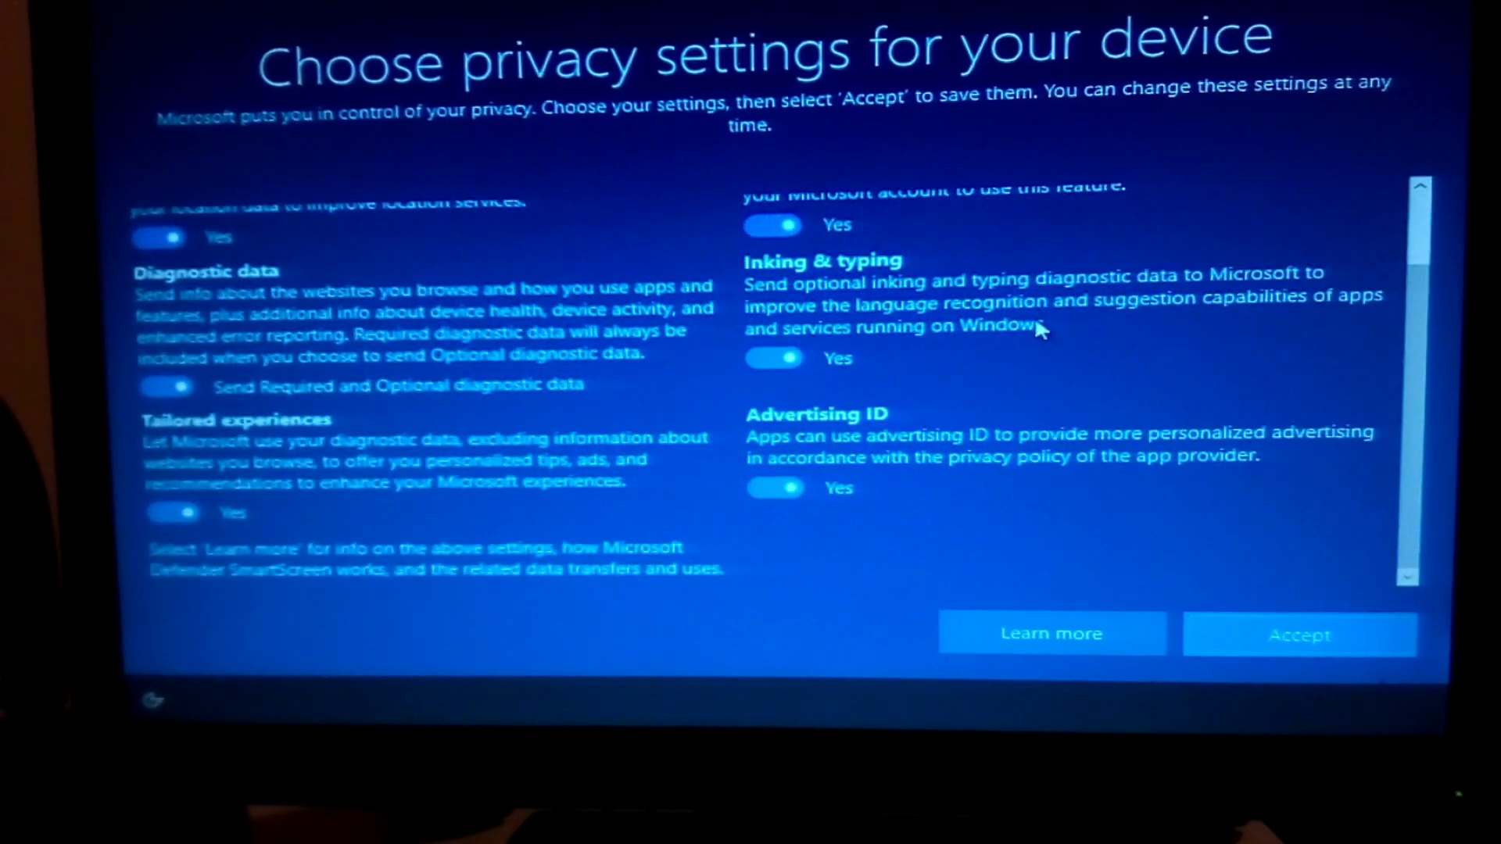
click(1298, 634)
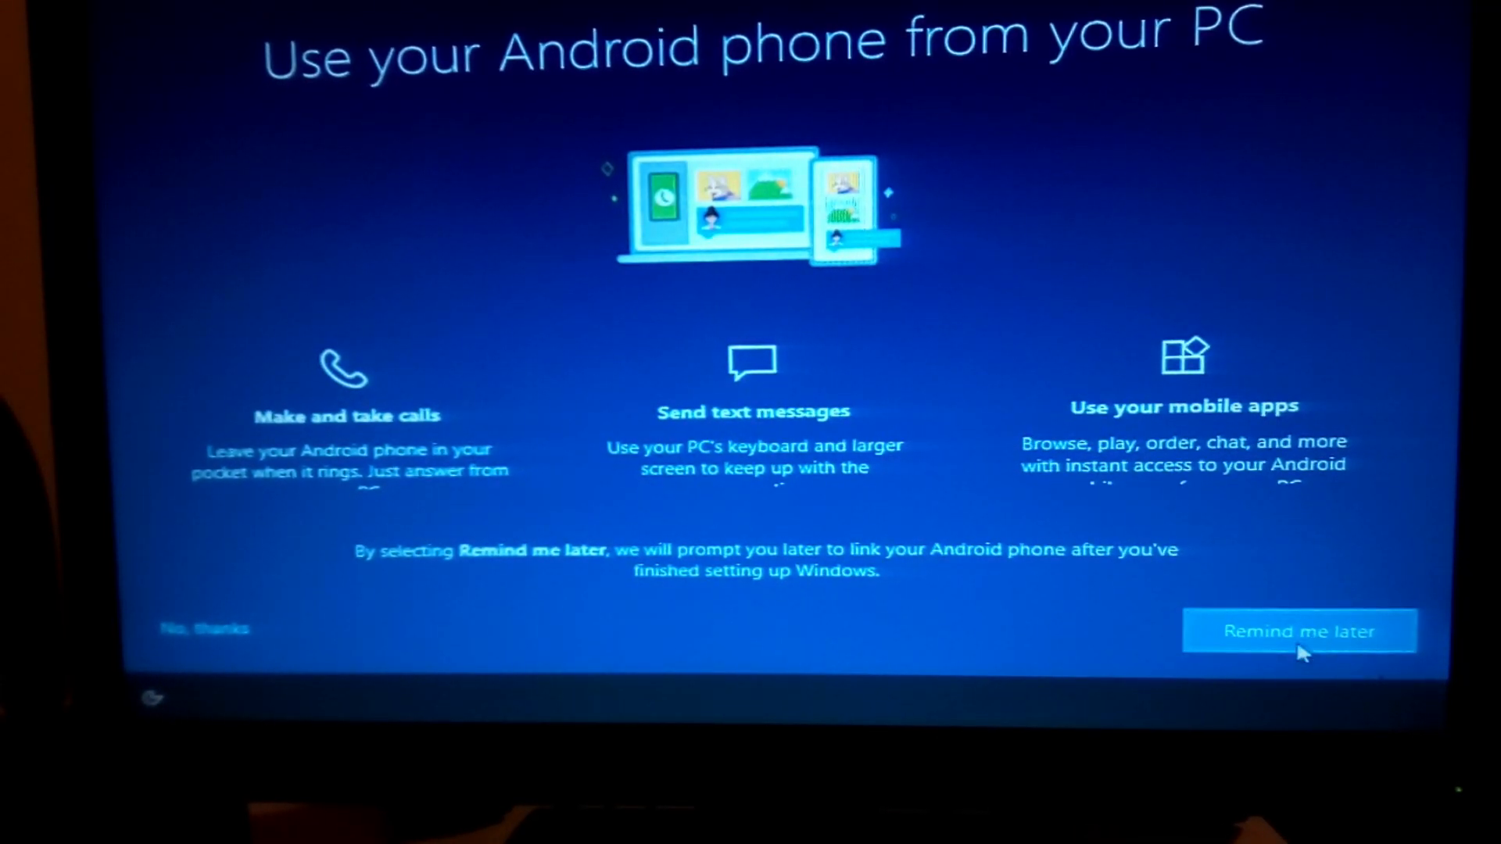
Step: Postpone Android phone linking and continue past the OneDrive backup page
click(1301, 630)
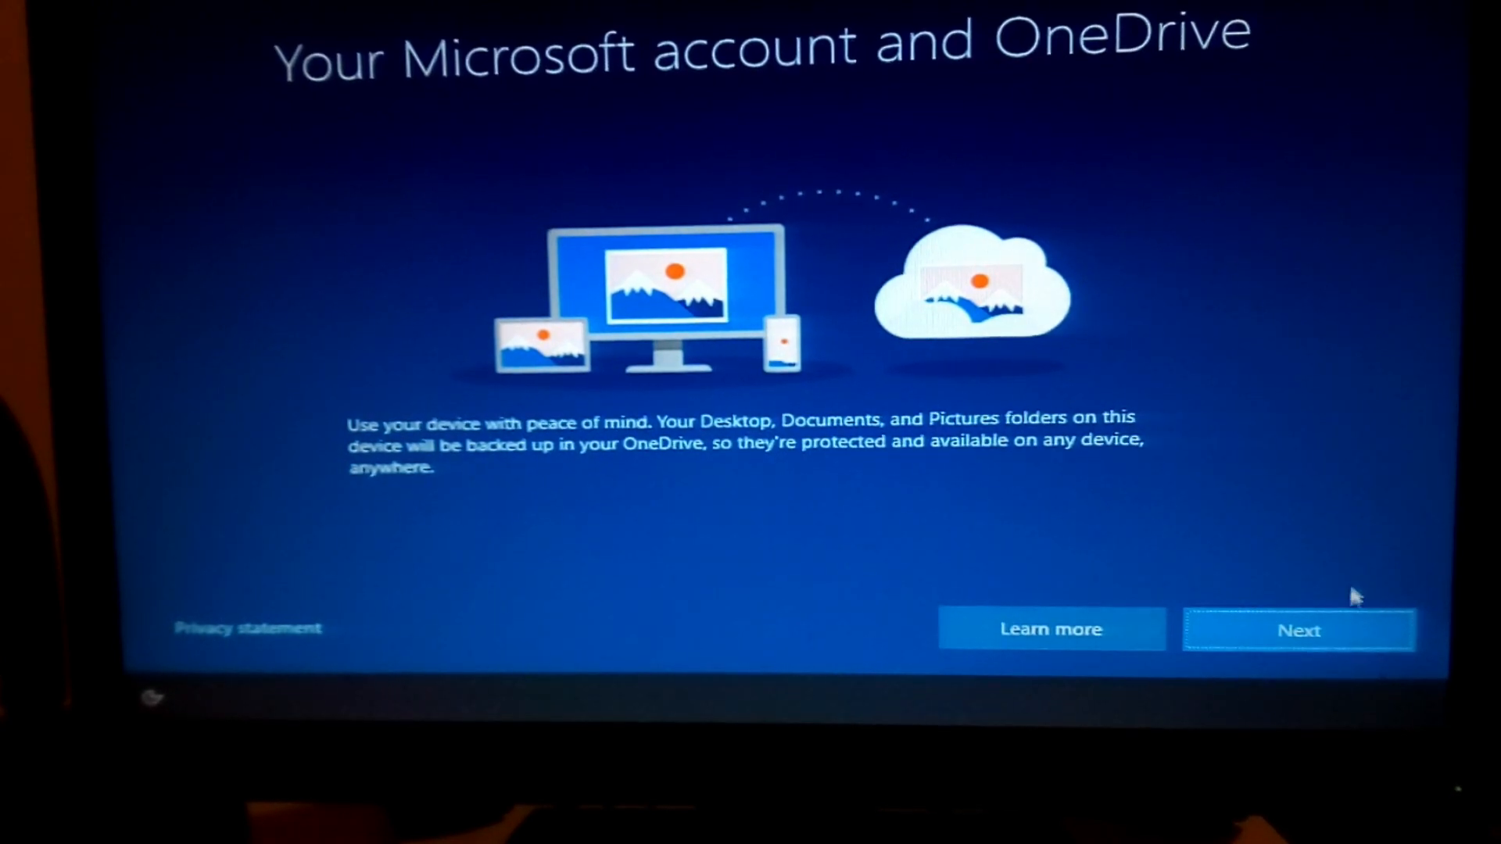
click(1301, 631)
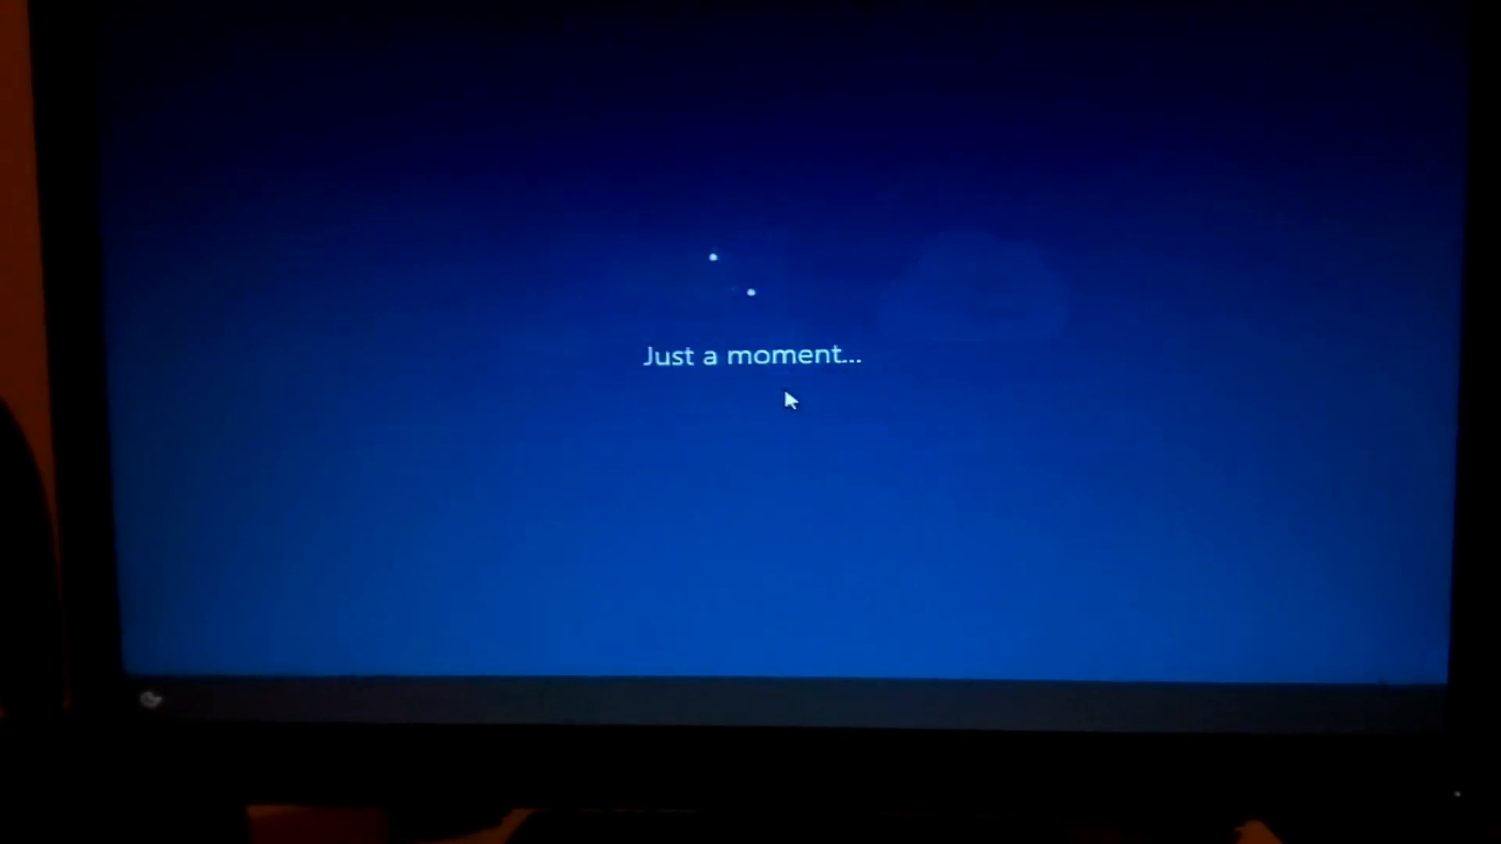